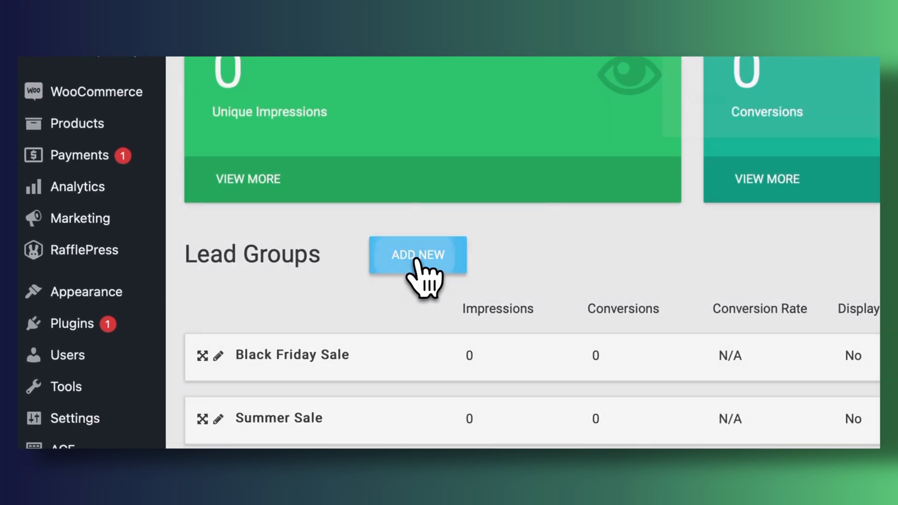
# - Create a lead group named 'Back to School' and begin adding a form to it
pyautogui.click(417, 255)
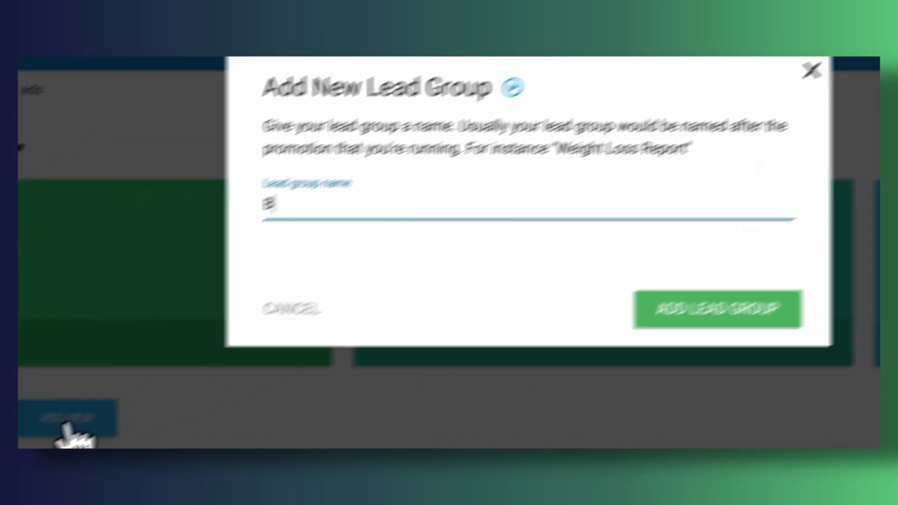
pyautogui.write('Back to Sc')
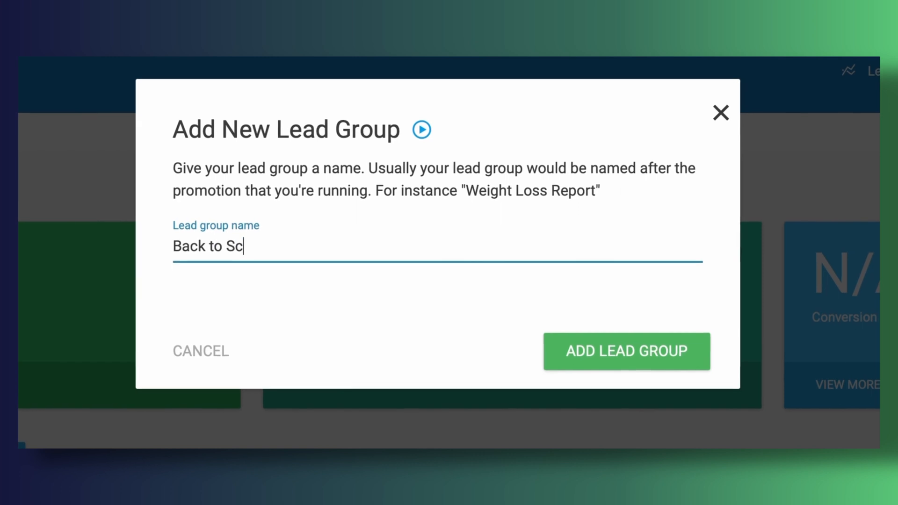
pyautogui.write('hool')
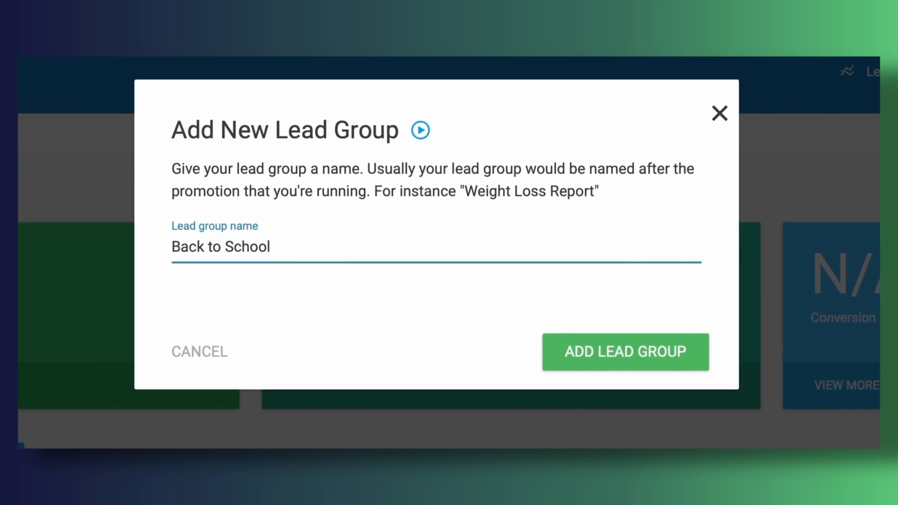
pyautogui.click(625, 351)
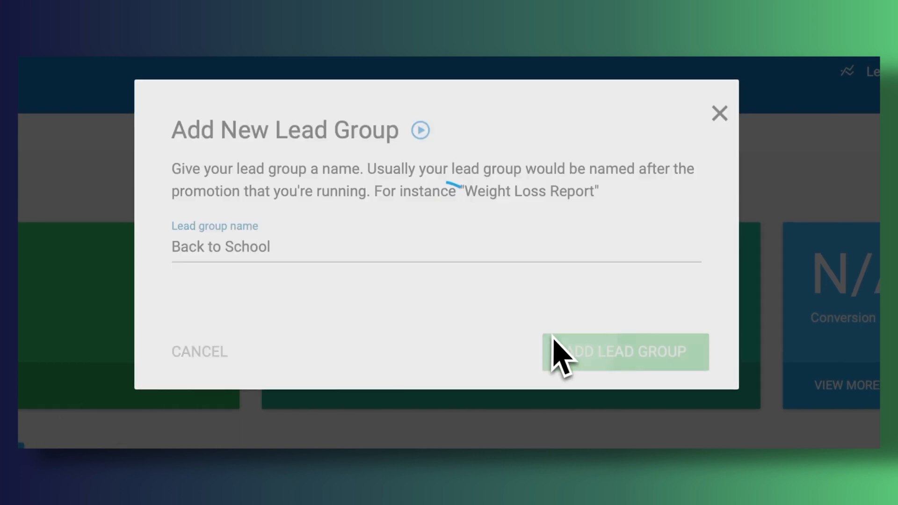
pyautogui.click(625, 351)
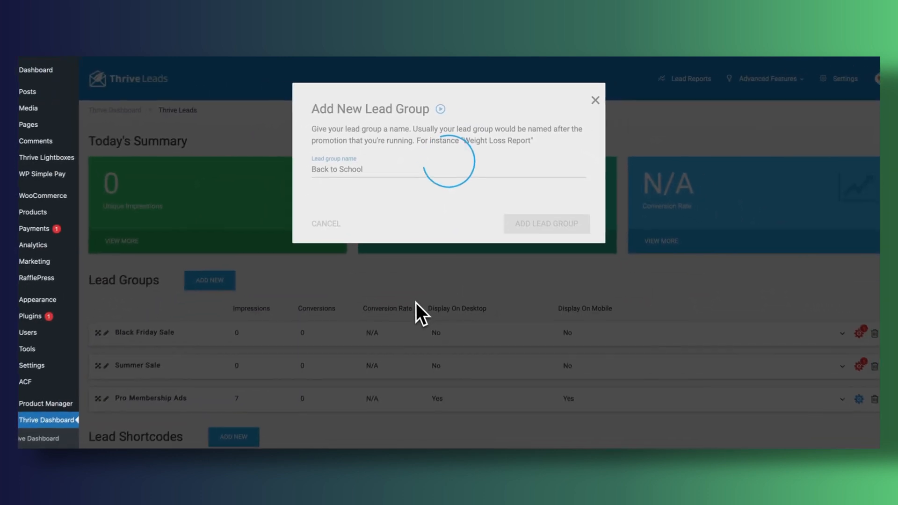
pyautogui.click(546, 224)
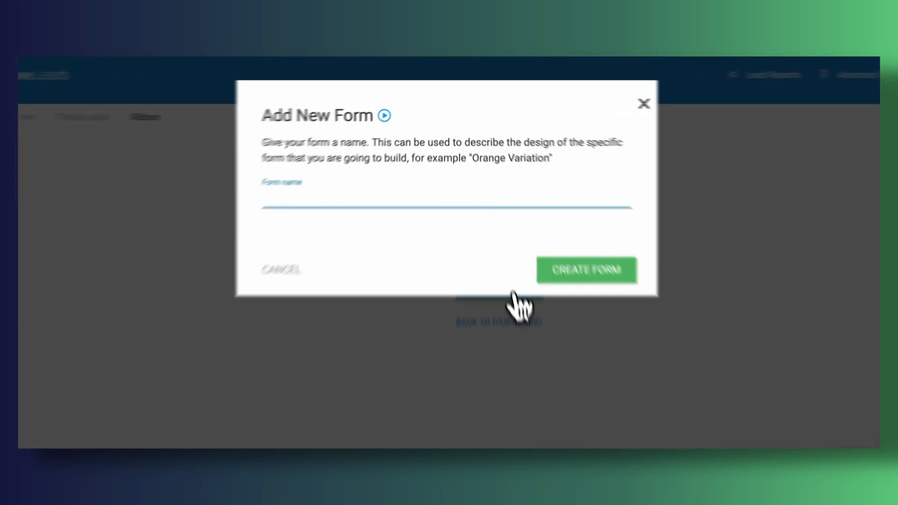
# - Create a Ribbon form named 'Ribbon Form' starting from the Blank Template
pyautogui.write('Ribbon')
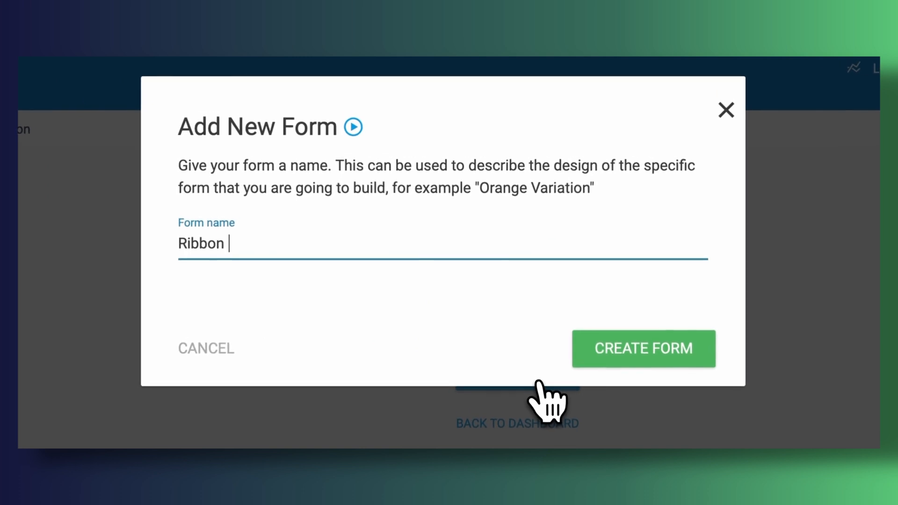
pyautogui.click(644, 349)
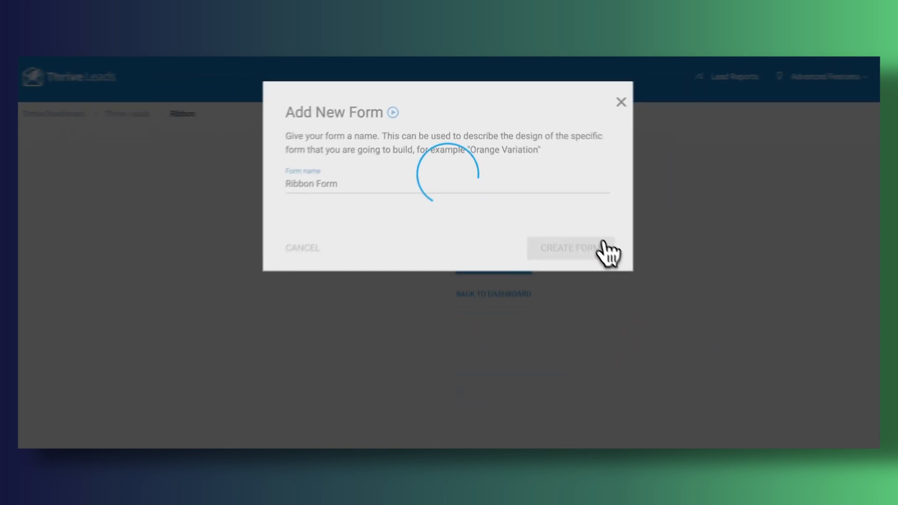
pyautogui.click(569, 248)
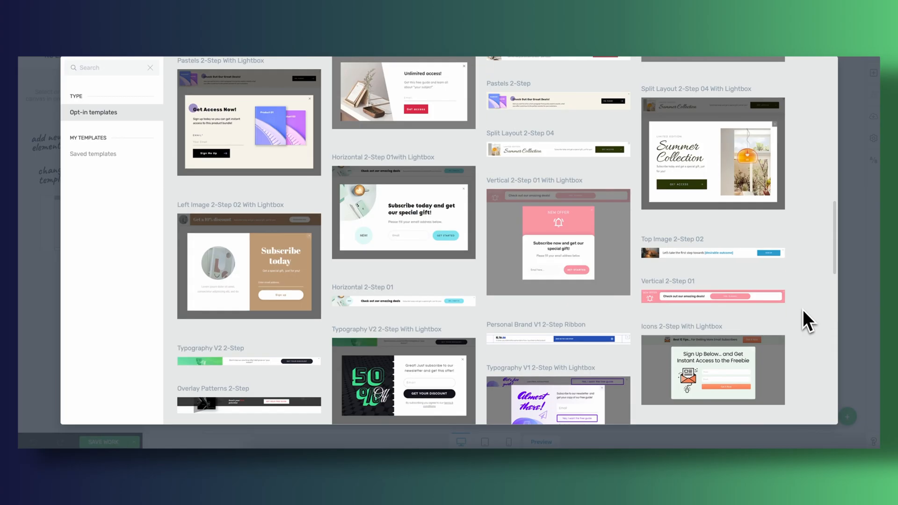
pyautogui.scroll(-3)
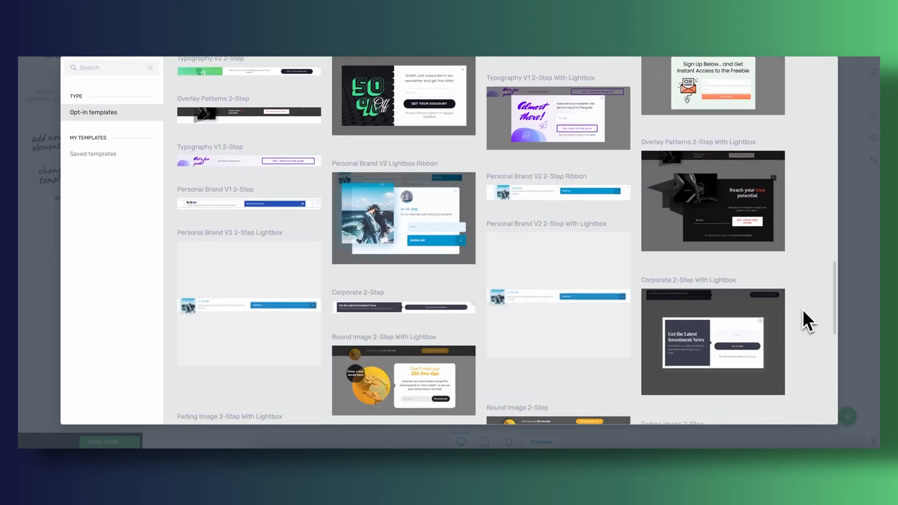
pyautogui.scroll(-3)
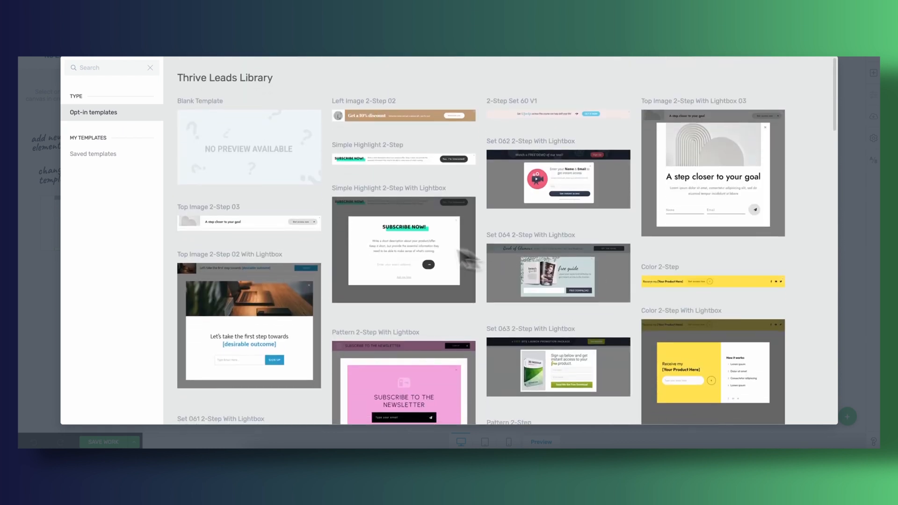
pyautogui.click(249, 146)
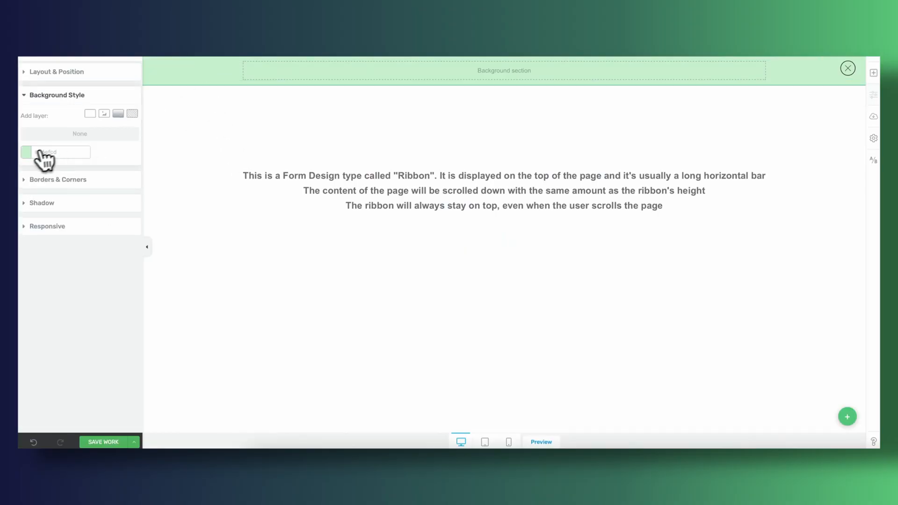
# - Give the background section a blue letter-pattern image layer as its background
pyautogui.click(26, 152)
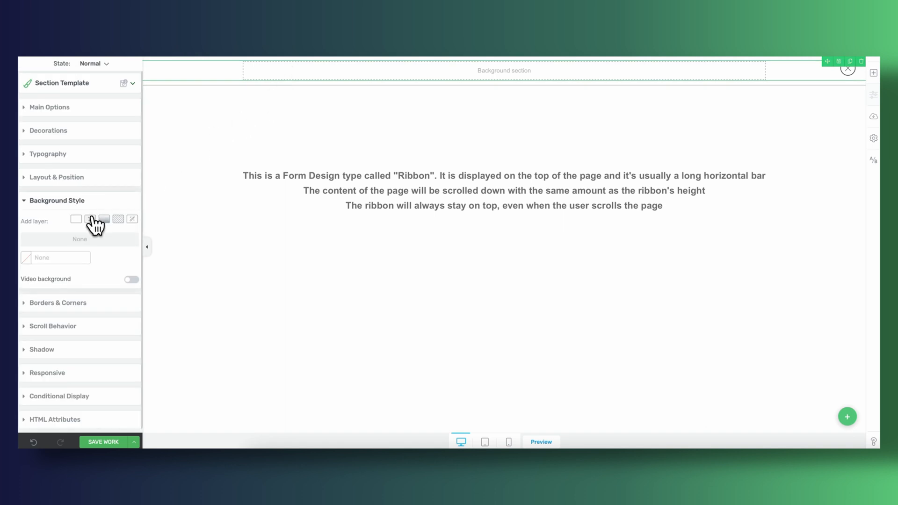
pyautogui.click(90, 219)
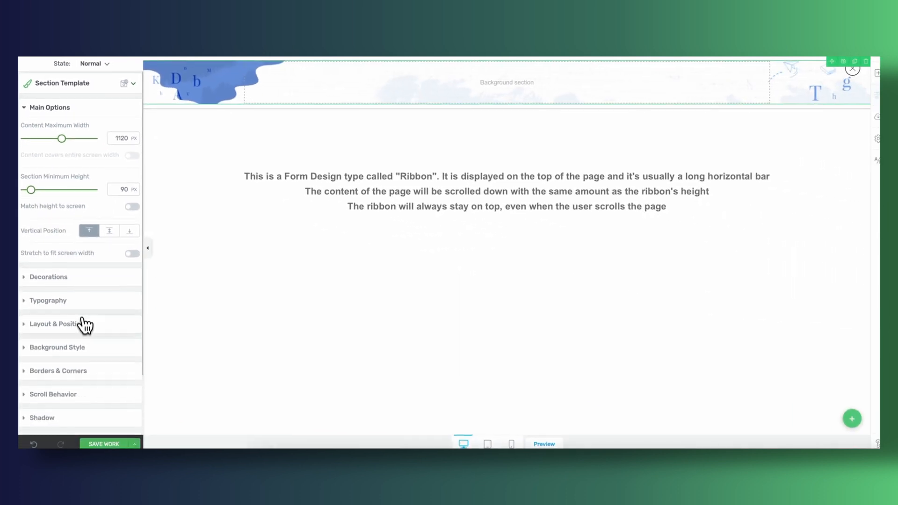
pyautogui.click(52, 324)
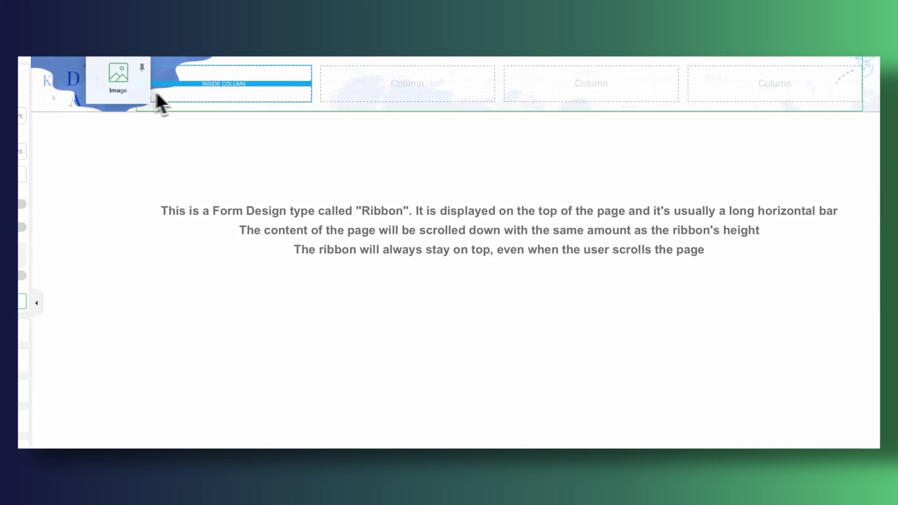
# - Place the School Sale image in the first column and give the column a fixed width
pyautogui.click(117, 77)
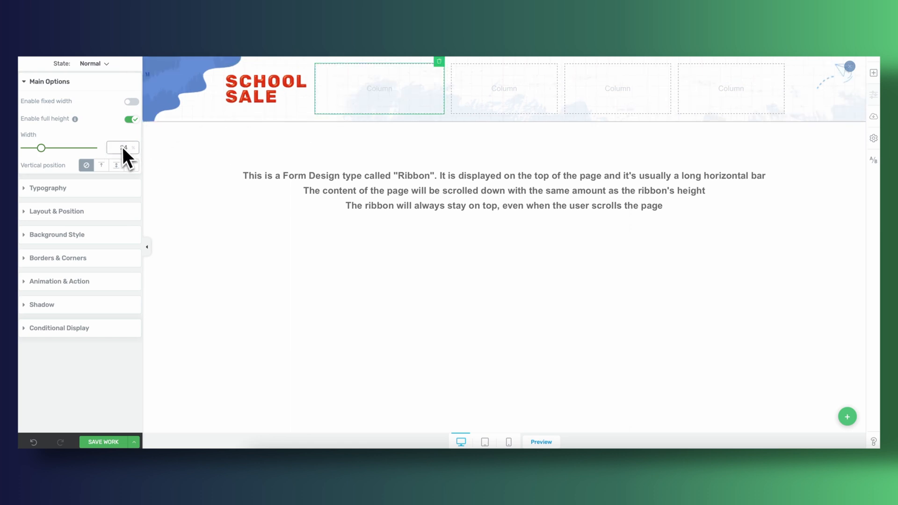
pyautogui.click(131, 101)
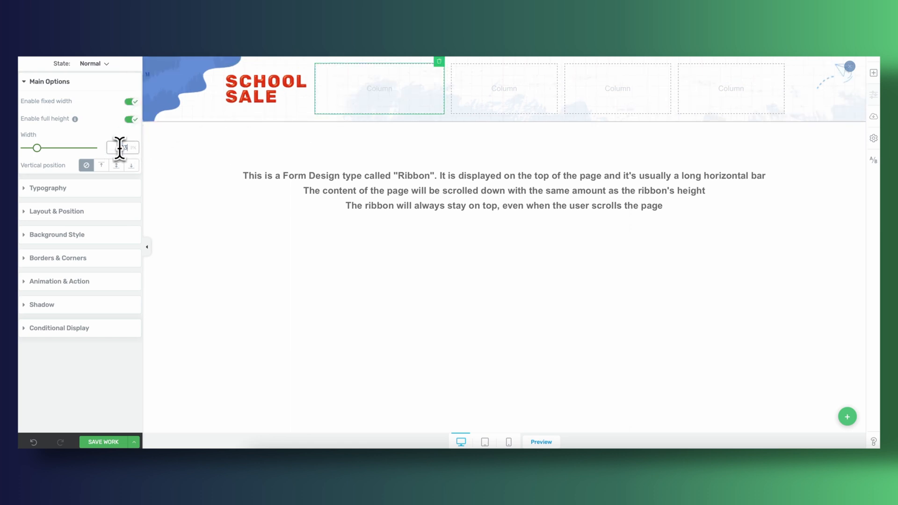
pyautogui.click(131, 101)
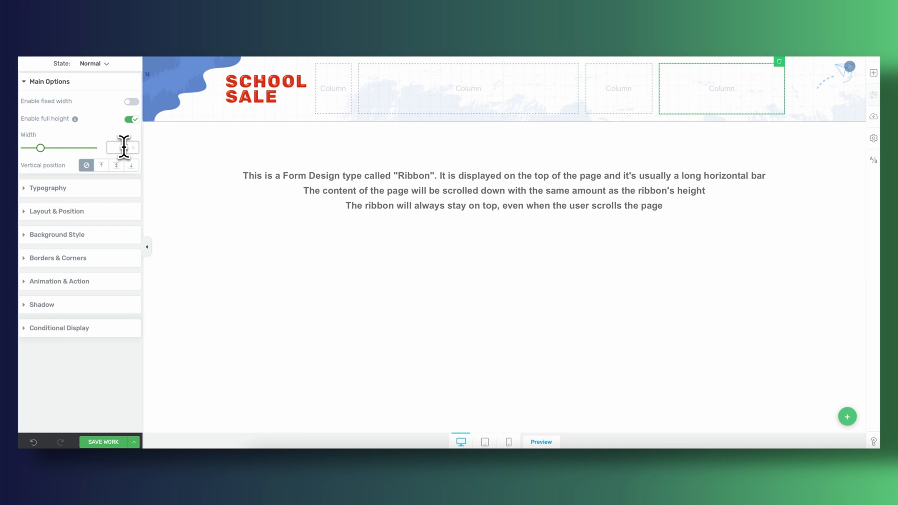
pyautogui.click(255, 93)
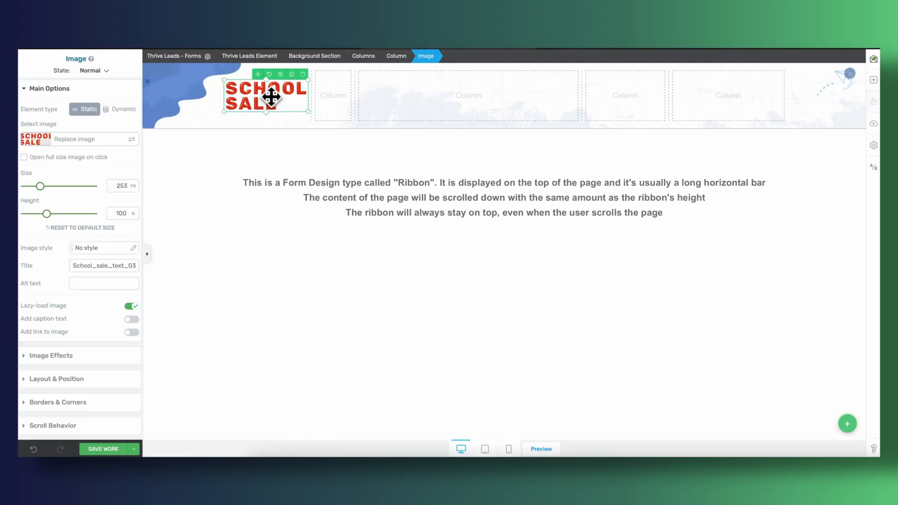
# - Size the image to 200 and add a Rubik 'BACK TO SCHOOL' label with adjusted letter spacing
pyautogui.write('200')
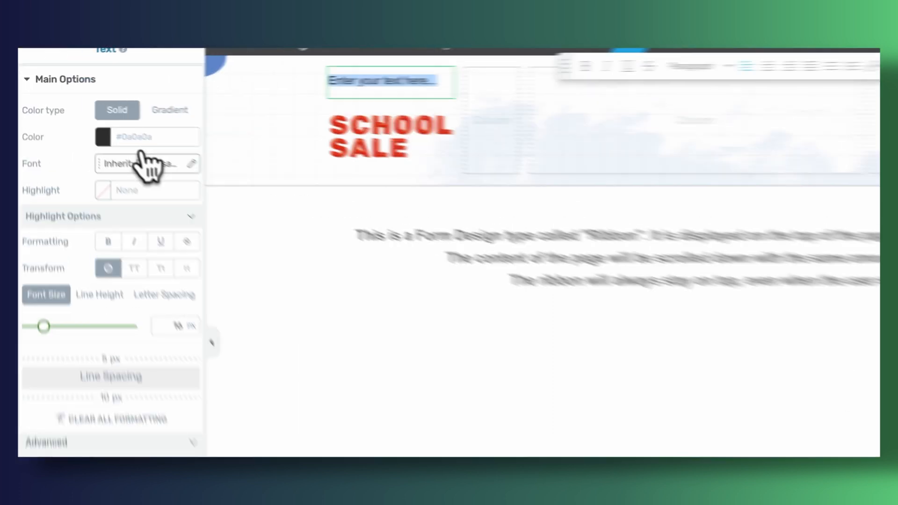
pyautogui.write('rub')
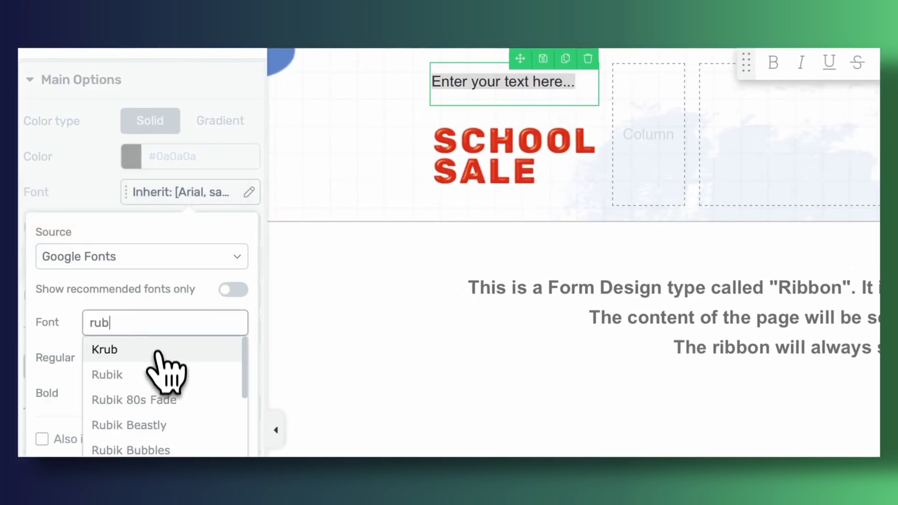
pyautogui.click(106, 374)
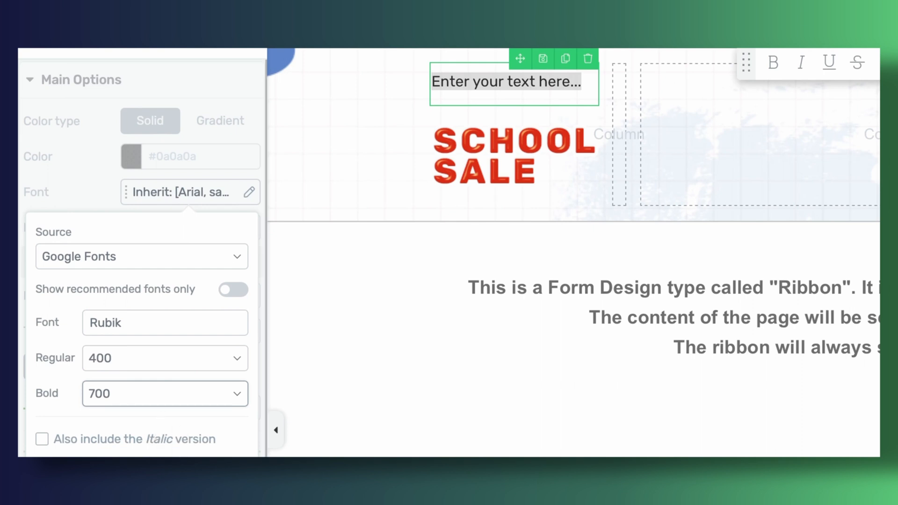
pyautogui.write('BACK TO SCHOOL')
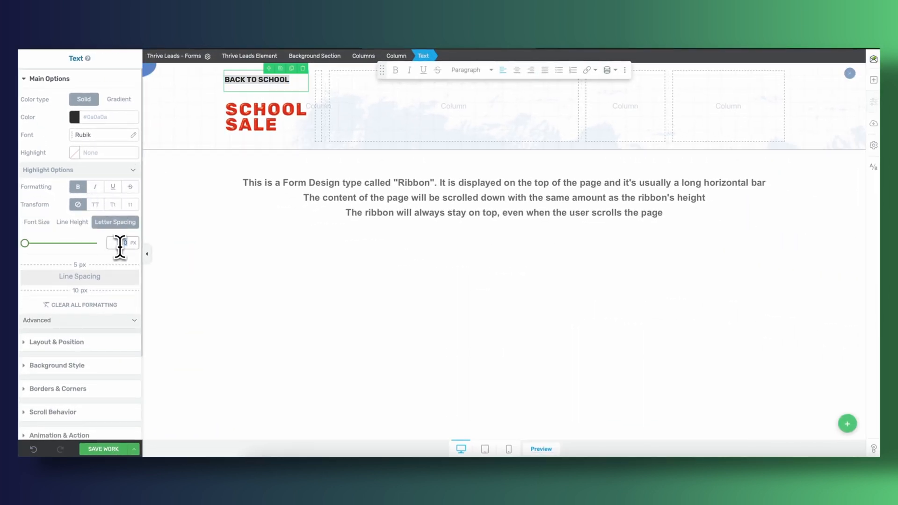
pyautogui.click(75, 116)
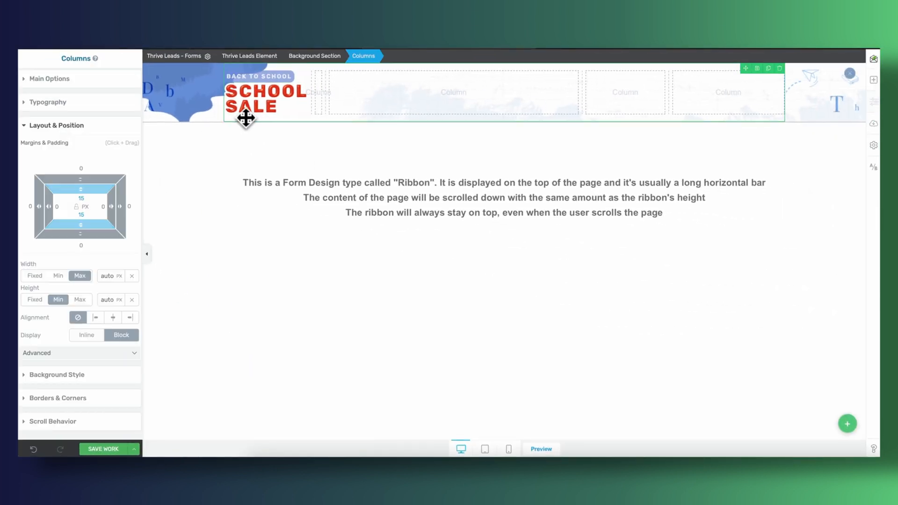
# - Restyle the label as a blue pill and stretch the ribbon to full screen width
pyautogui.click(261, 94)
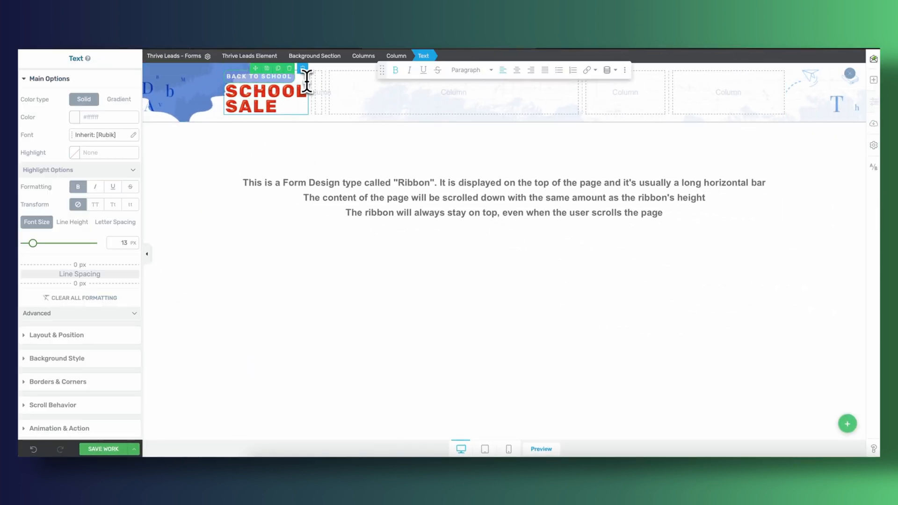
pyautogui.click(314, 56)
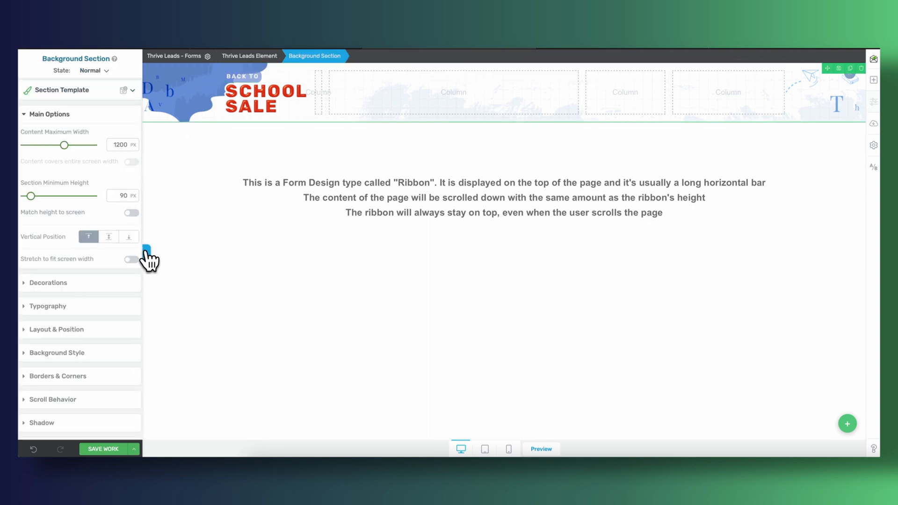
pyautogui.click(462, 94)
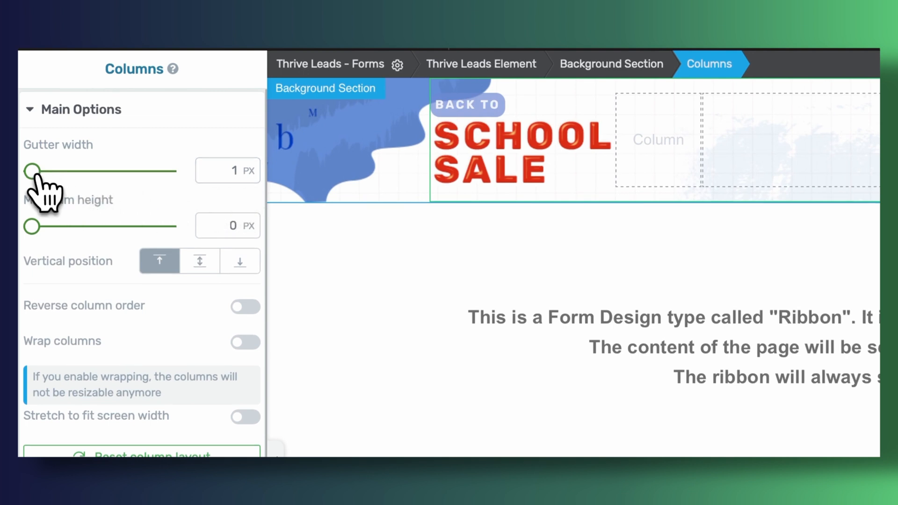
# - Set the column gutter to 0 and add an image to the column beside the heading
pyautogui.moveTo(33, 170); pyautogui.dragTo(30, 167)
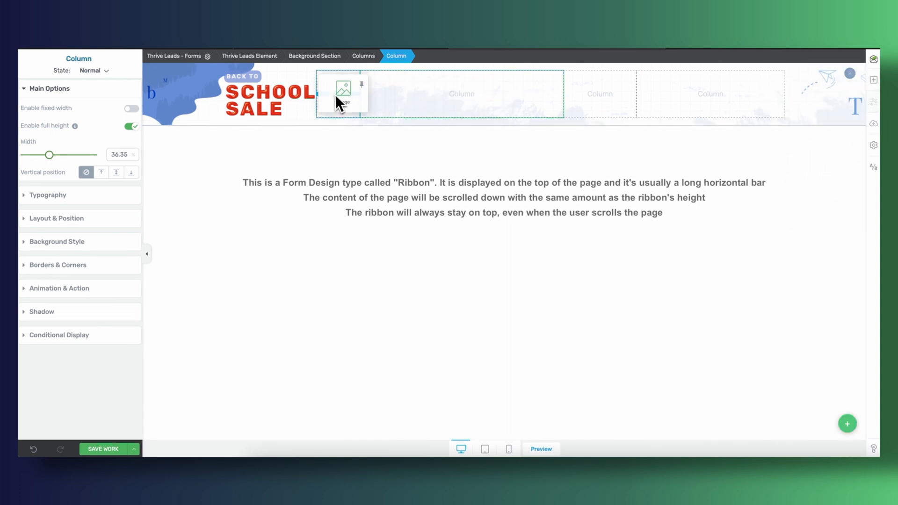
pyautogui.click(340, 88)
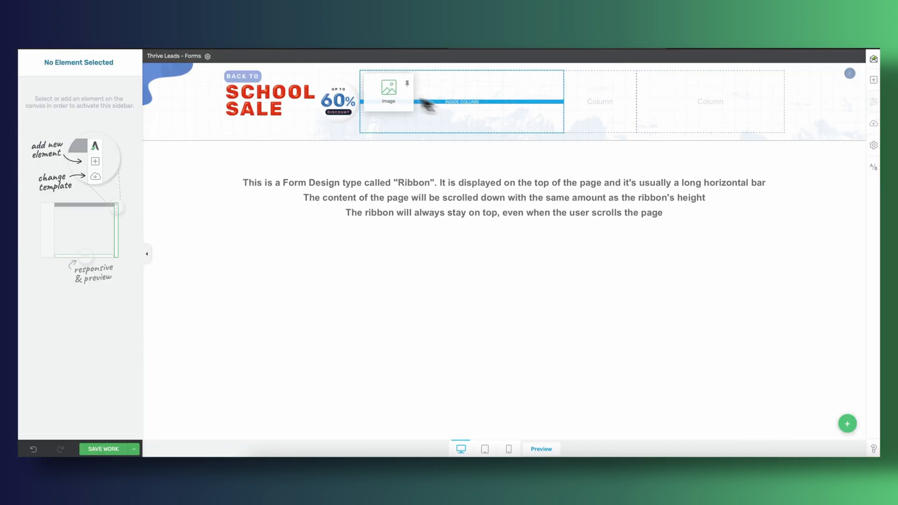
# - Insert the heart PNG from the Media Library above the 60% badge
pyautogui.click(390, 89)
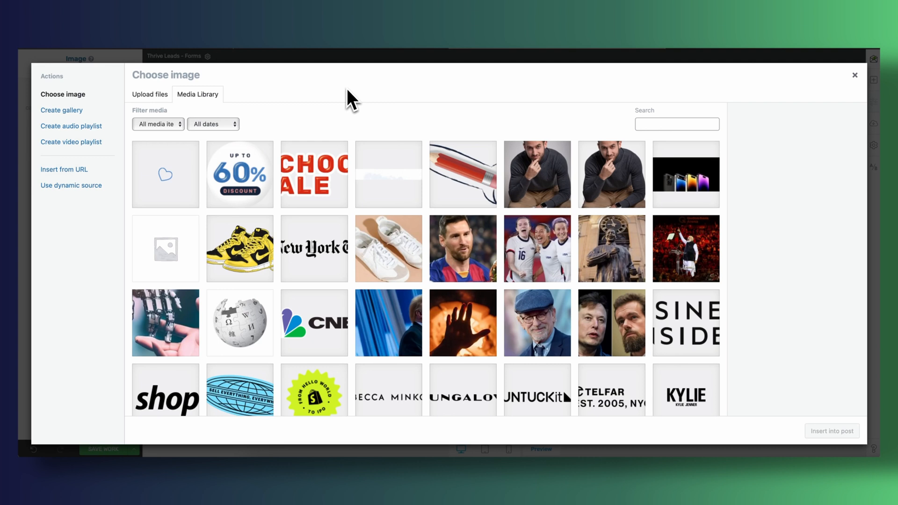
pyautogui.click(164, 174)
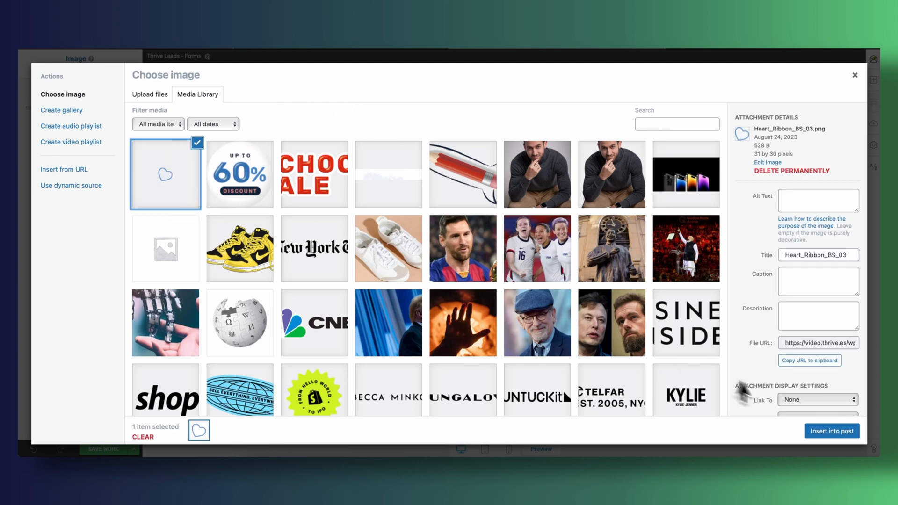
pyautogui.click(833, 430)
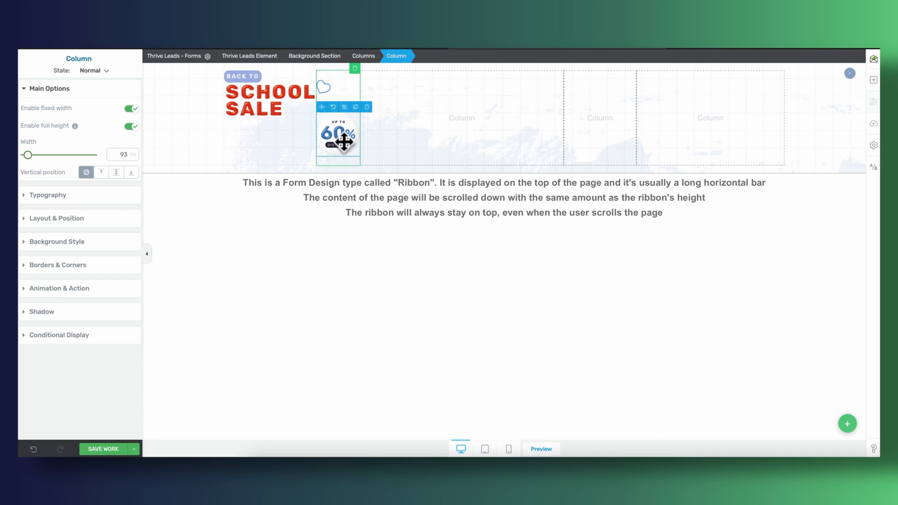
pyautogui.click(338, 135)
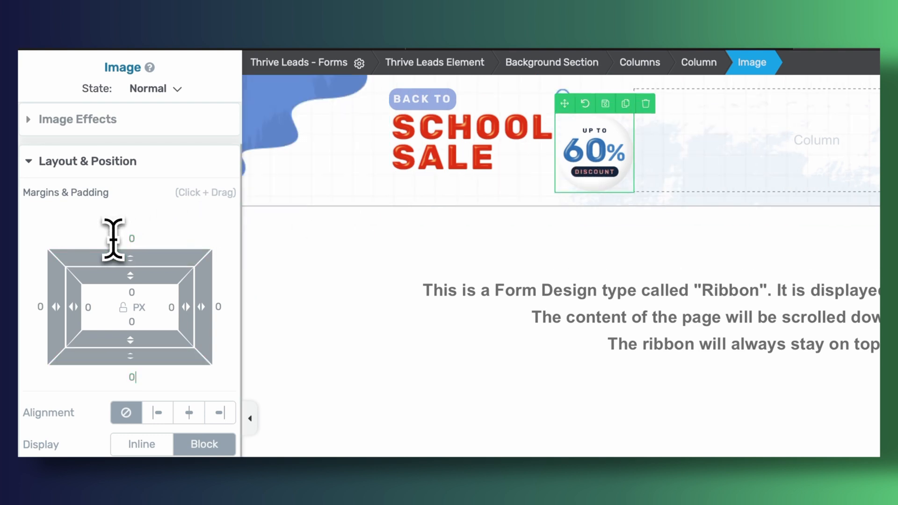
# - Position the heart absolutely, anchored to a corner of its column
pyautogui.click(640, 62)
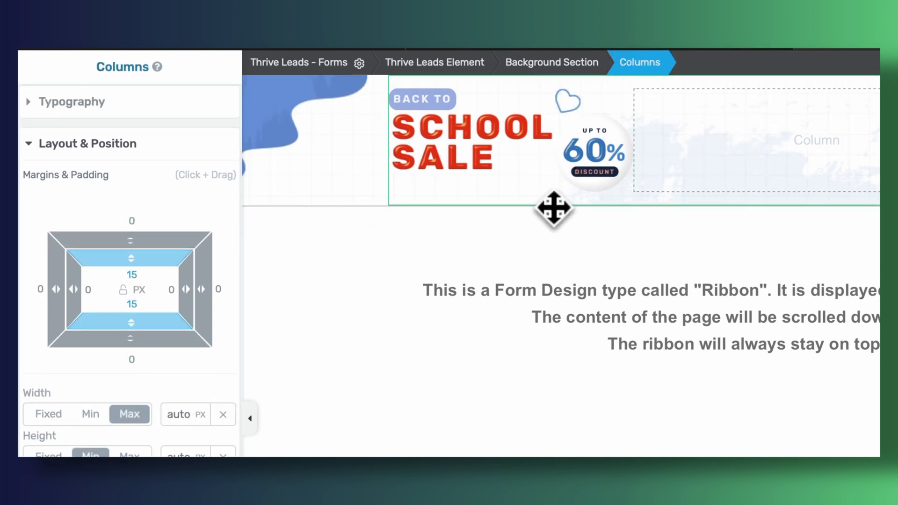
pyautogui.click(593, 154)
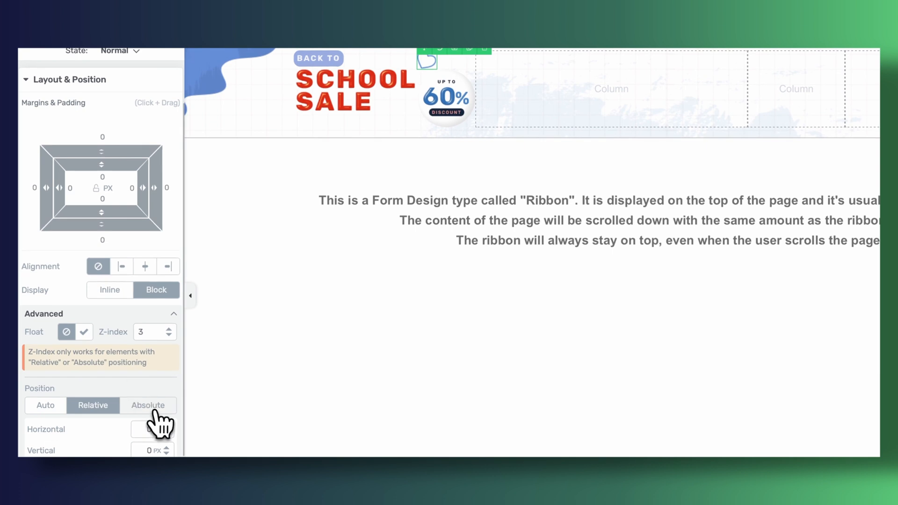
pyautogui.click(148, 405)
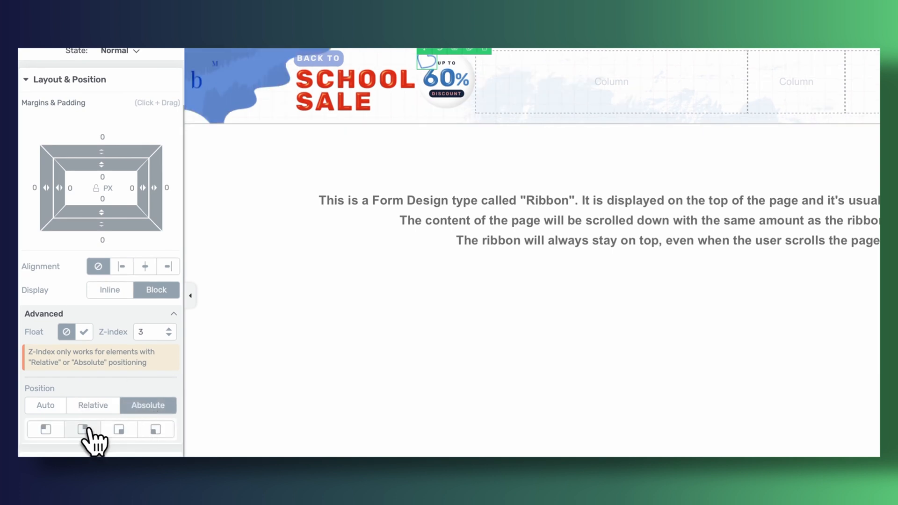
pyautogui.click(83, 430)
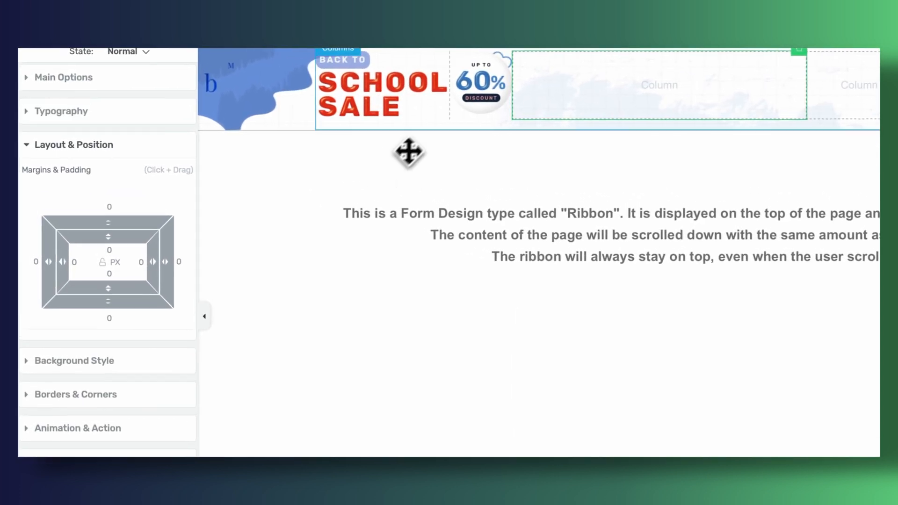
# - Lower the badge's Z-index so the heart overlaps its top-right corner
pyautogui.click(481, 87)
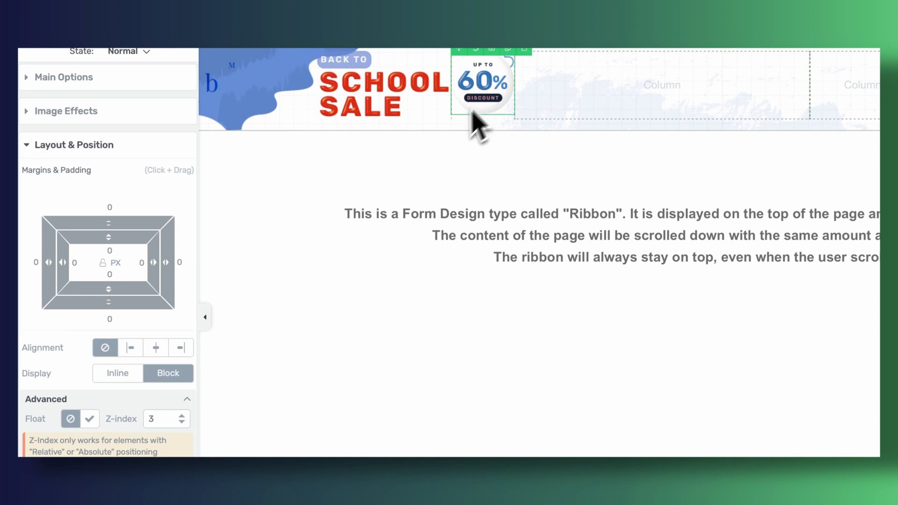
pyautogui.click(152, 419)
pyautogui.write('2')
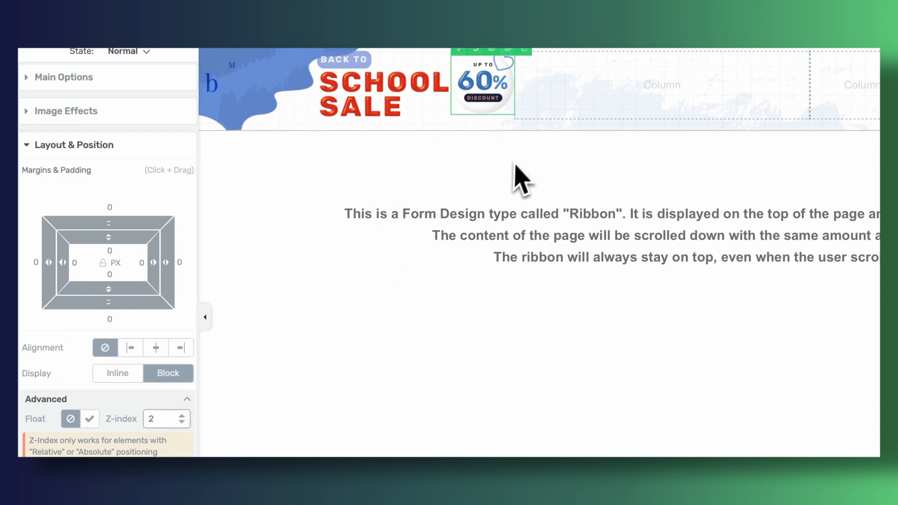
pyautogui.click(187, 414)
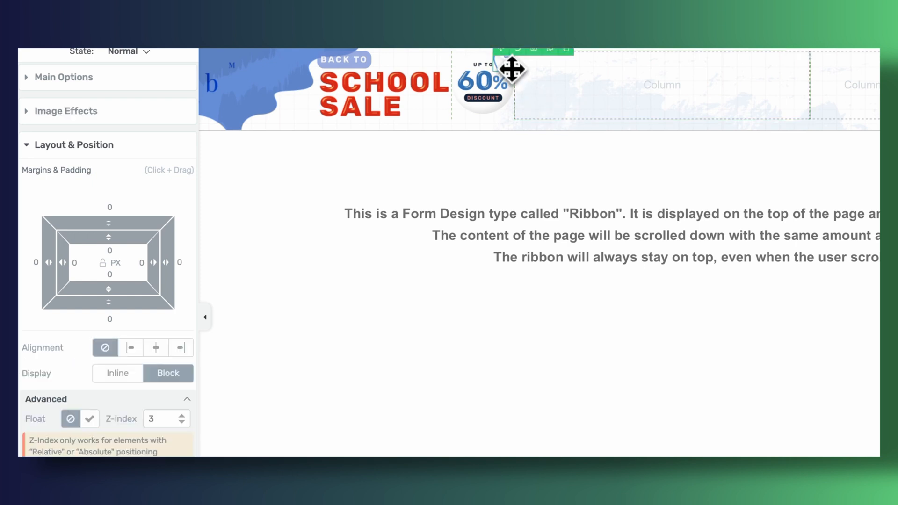
pyautogui.moveTo(416, 246)
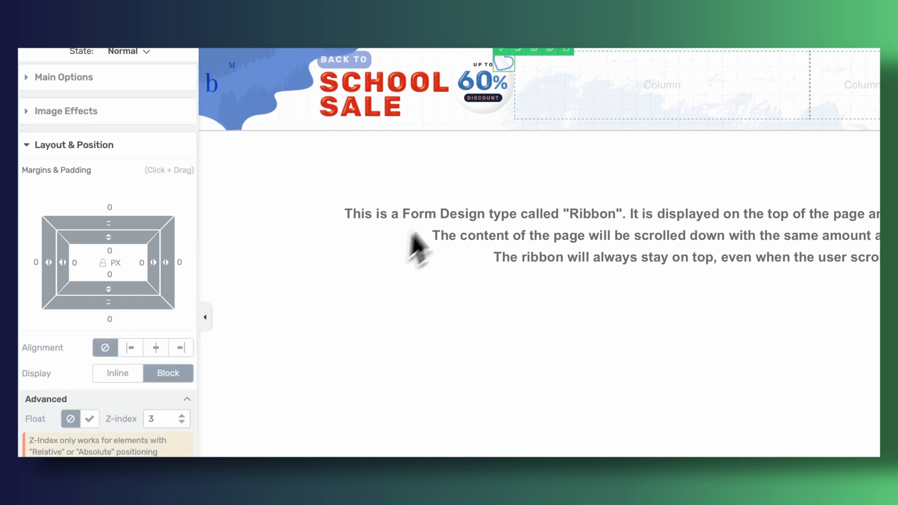
pyautogui.click(185, 424)
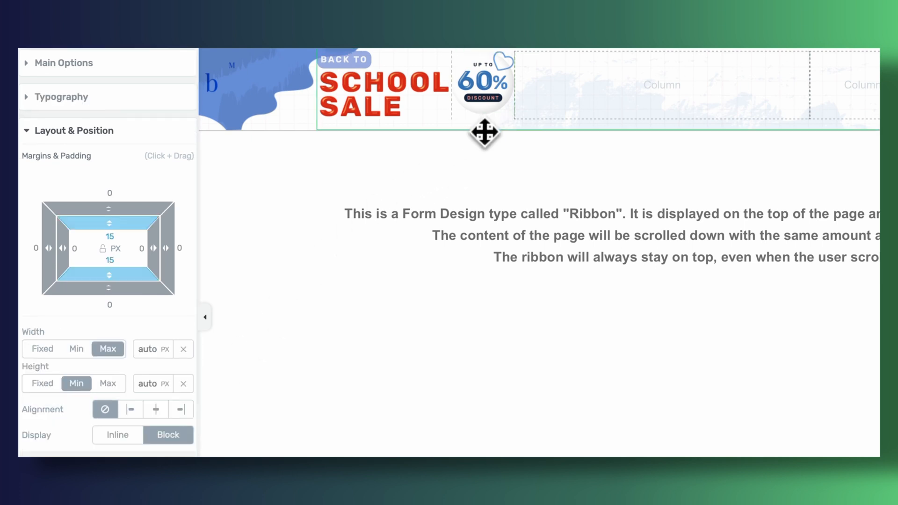
pyautogui.moveTo(213, 95)
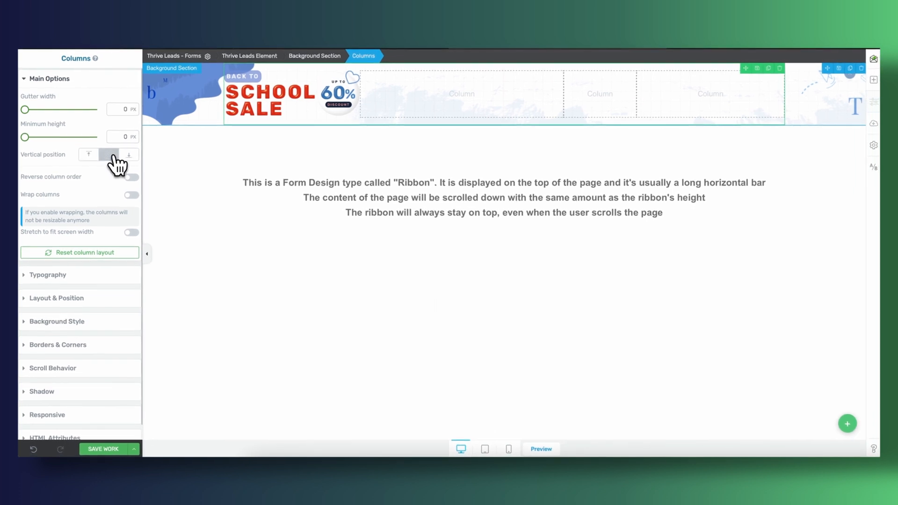
# - Center the columns vertically, add a 370×110 content box and drop a Countdown element inside
pyautogui.click(109, 155)
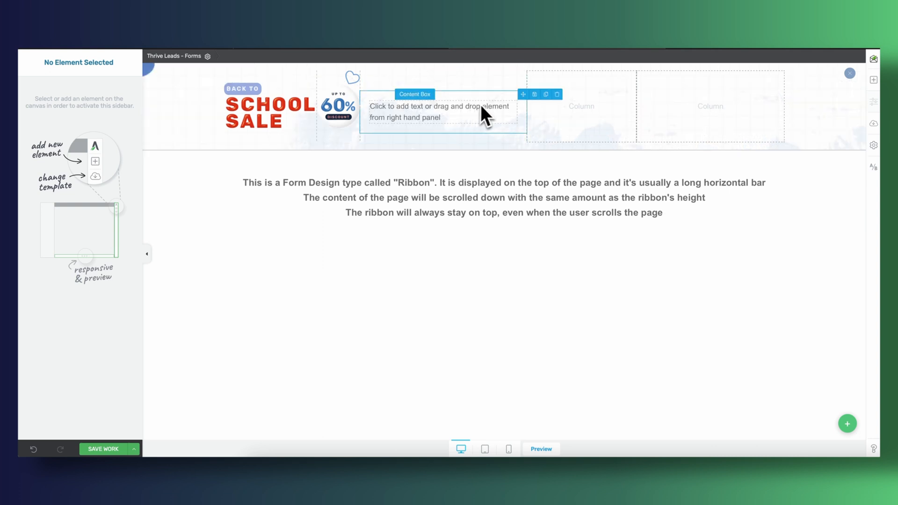
pyautogui.click(440, 113)
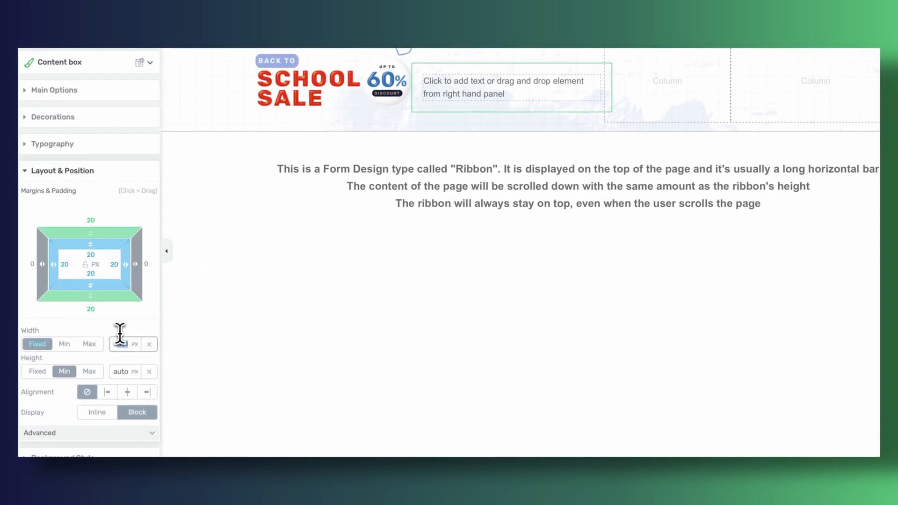
pyautogui.write('370')
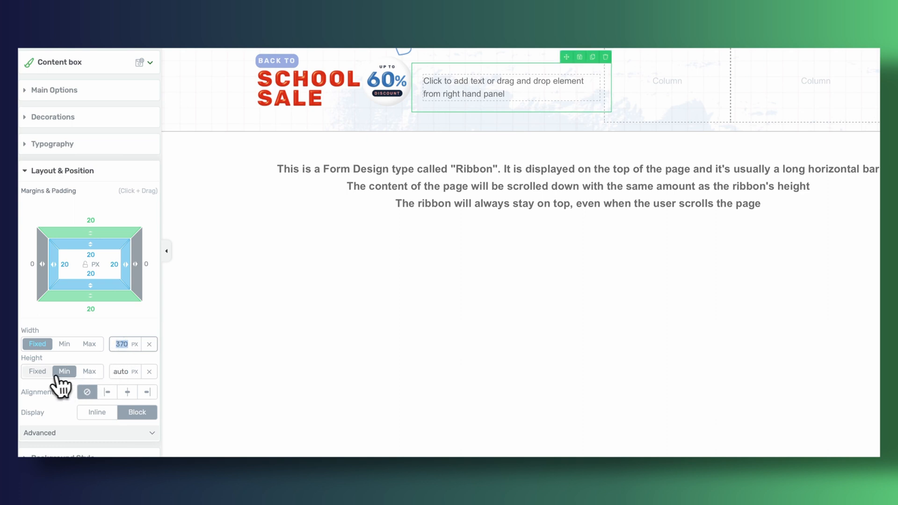
pyautogui.click(37, 372)
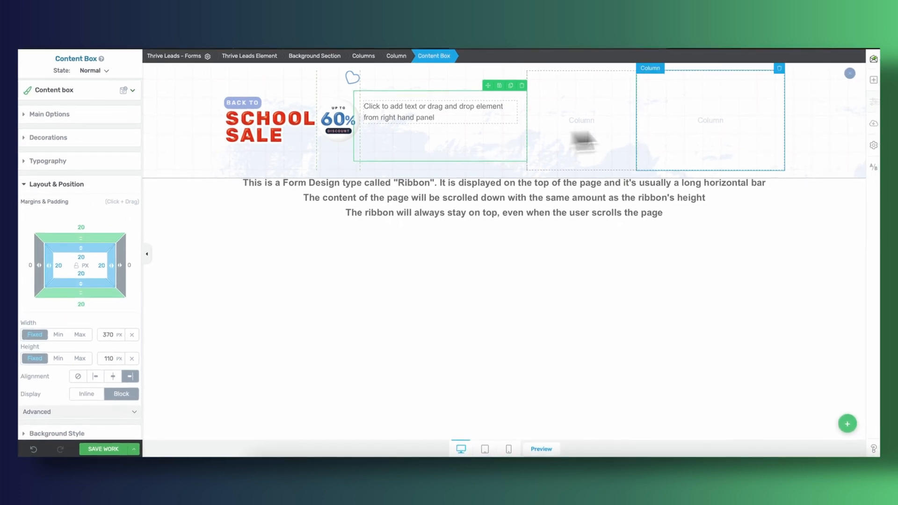
pyautogui.write('count')
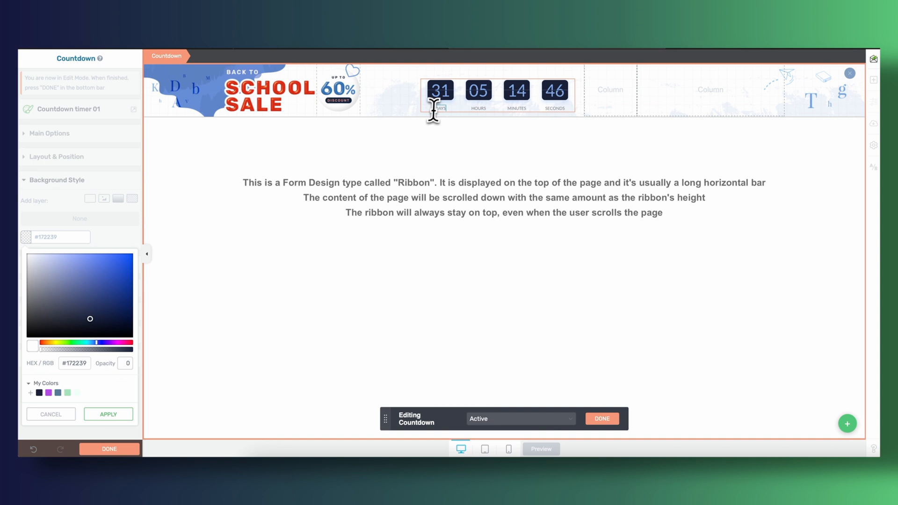
# - Adjust the countdown tiles' margins, add the border image background and change the box height
pyautogui.click(441, 91)
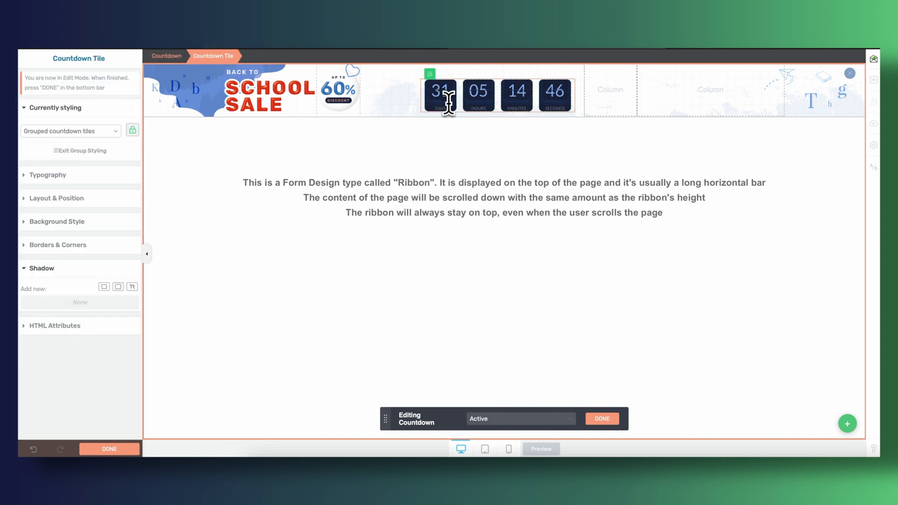
pyautogui.click(56, 198)
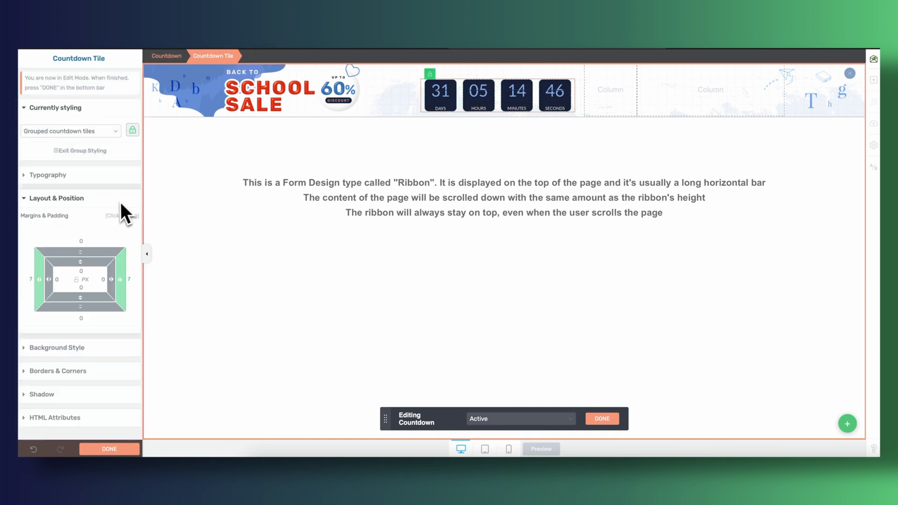
pyautogui.click(441, 92)
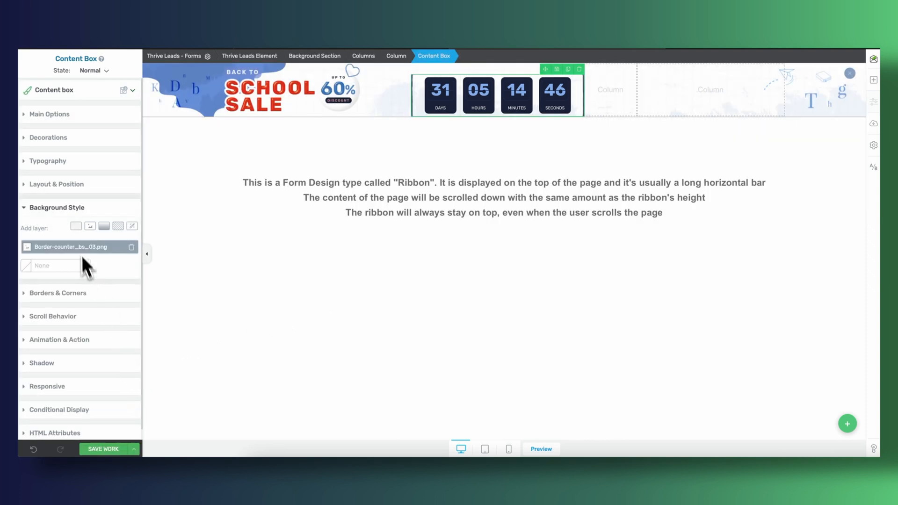
pyautogui.click(56, 185)
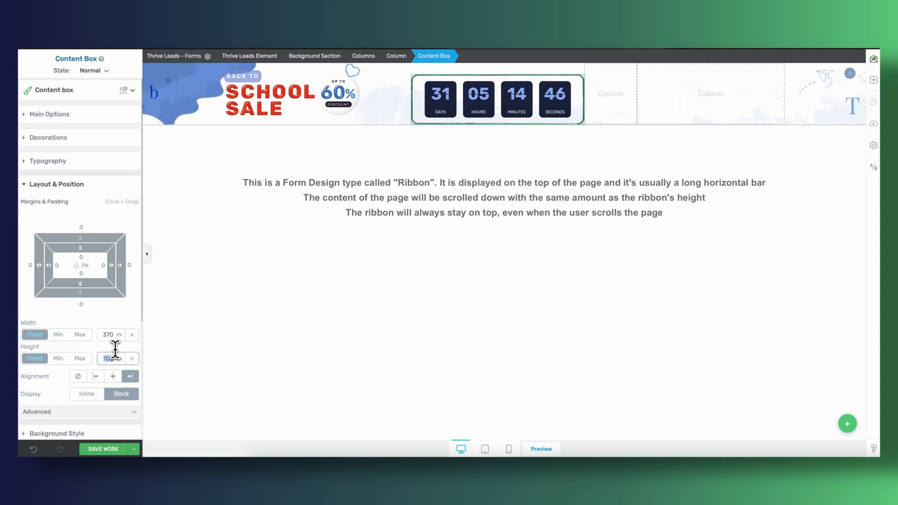
pyautogui.click(389, 101)
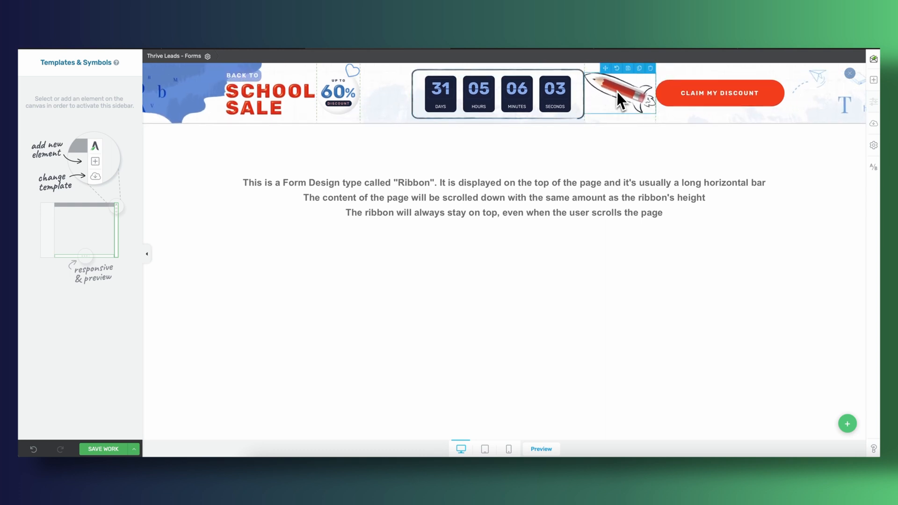
# - Give the pencil image a -20 left margin so it shifts left toward the timer
pyautogui.click(621, 93)
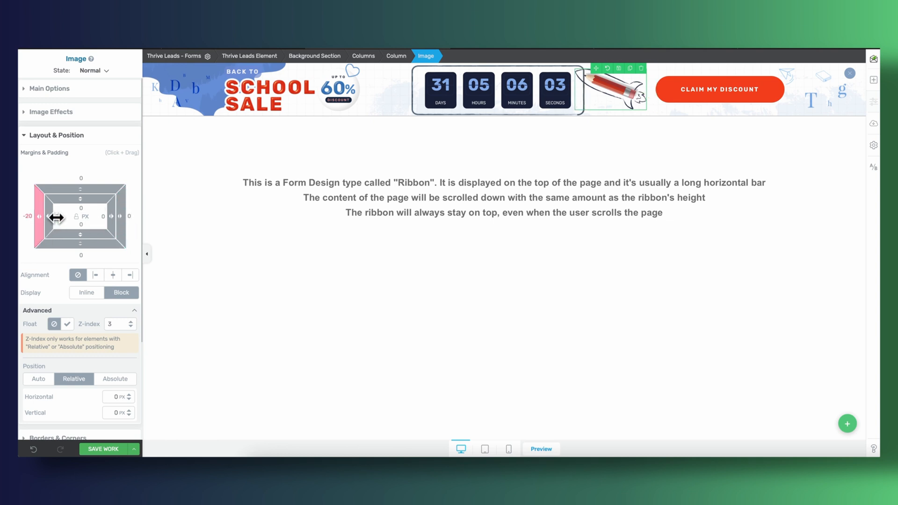
pyautogui.click(721, 89)
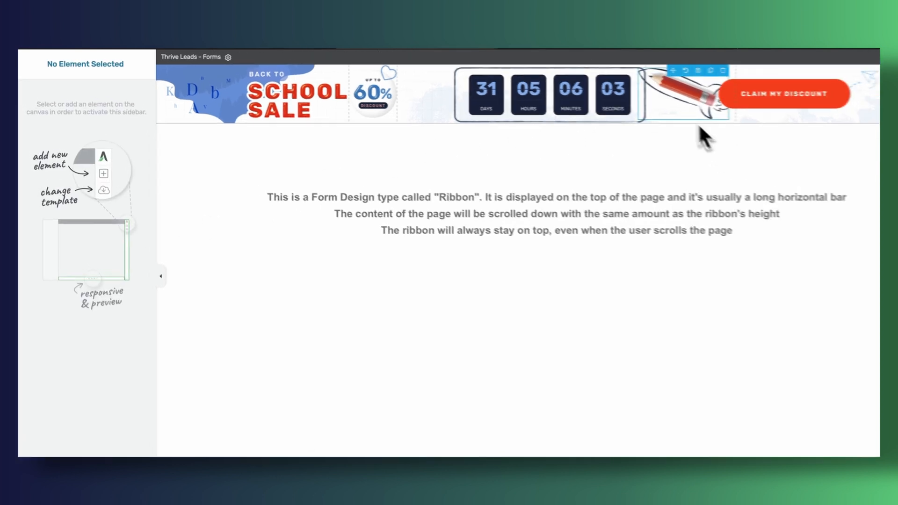
# - Give the Claim My Discount button a -33 left margin via its advanced layout settings
pyautogui.click(786, 92)
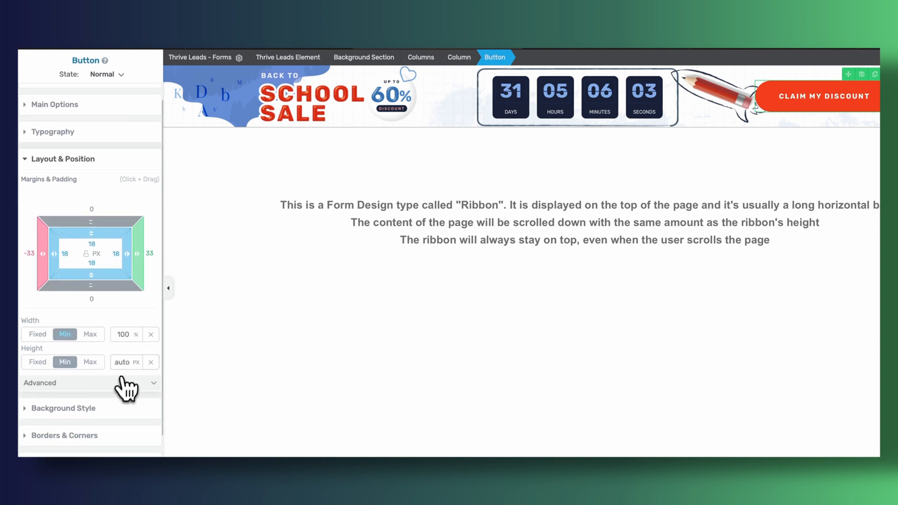
pyautogui.click(39, 383)
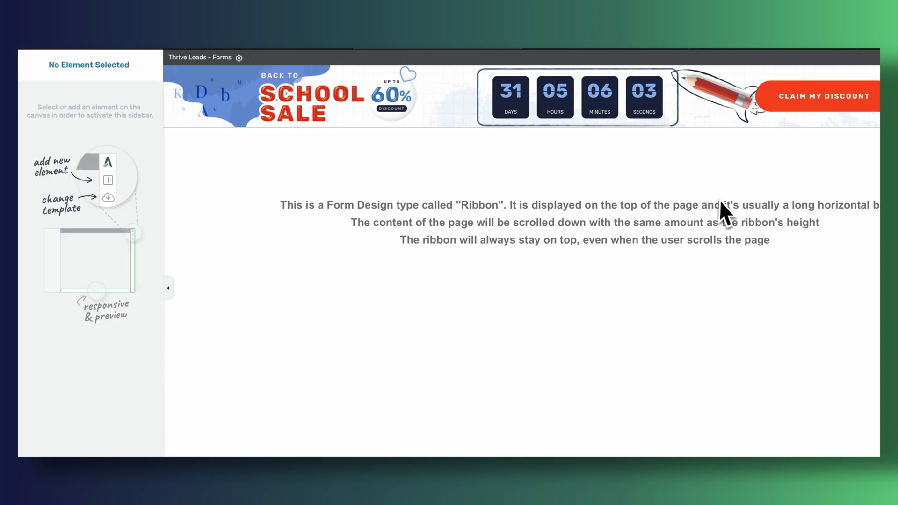
pyautogui.click(715, 95)
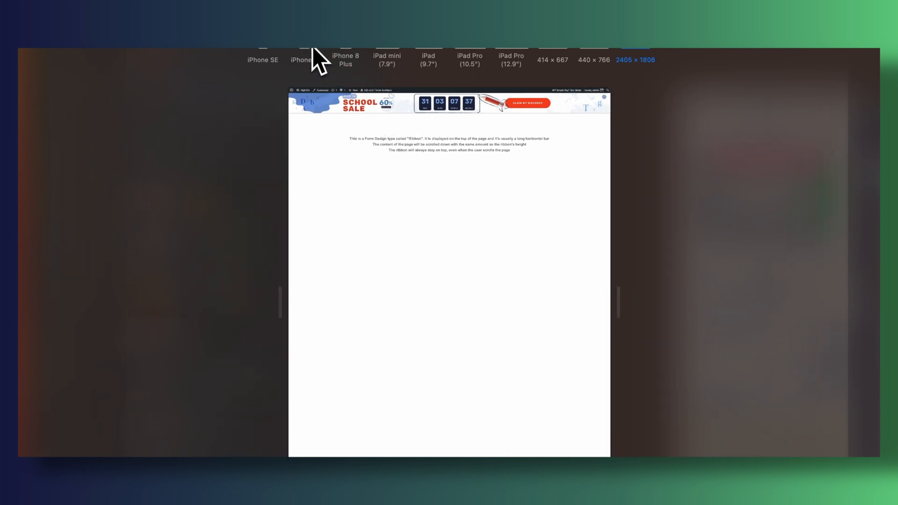
pyautogui.click(304, 59)
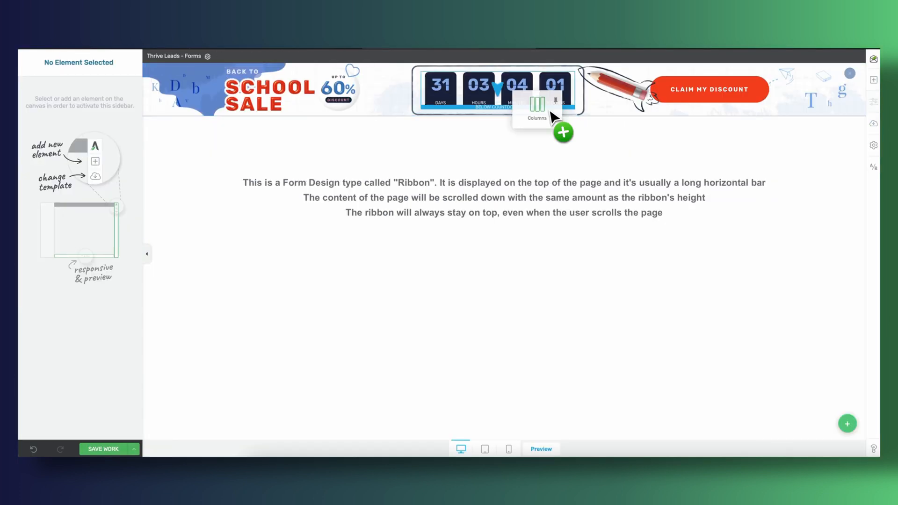
# - Add a three-column row beneath the countdown and copy the heading, timer and button into it
pyautogui.click(536, 105)
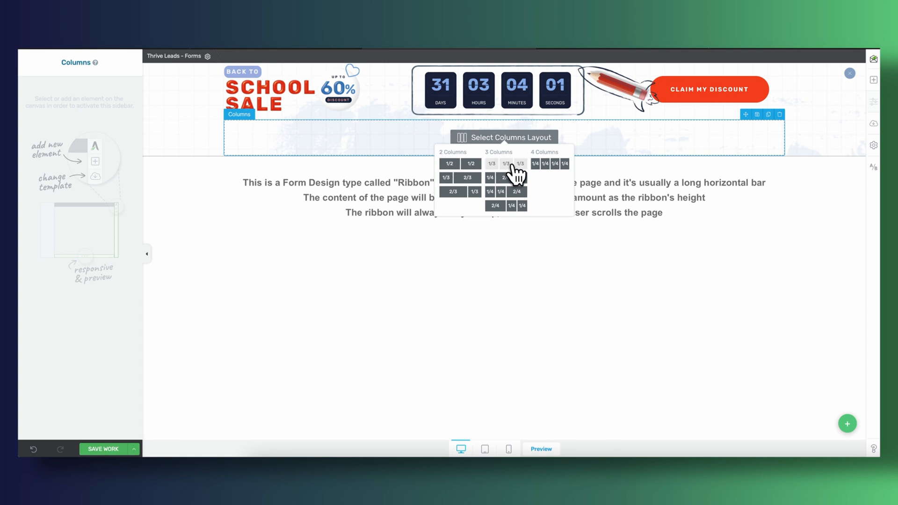
pyautogui.click(506, 164)
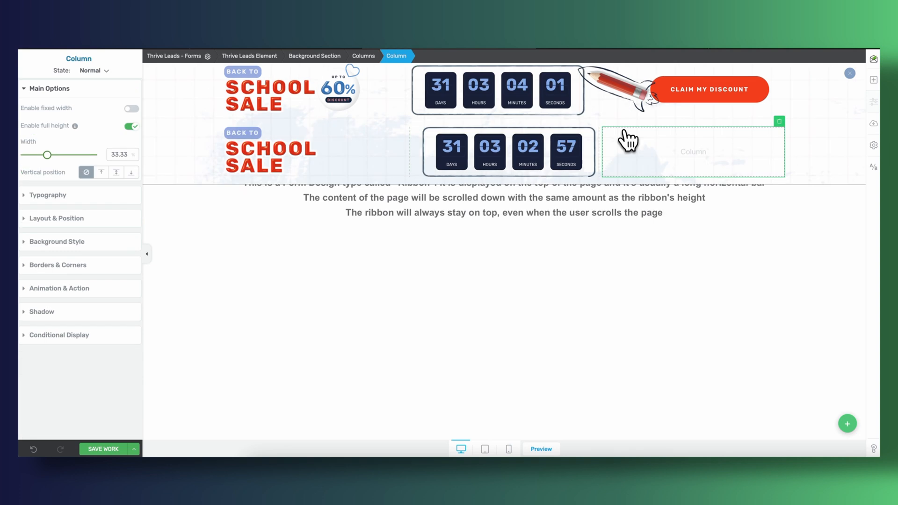
pyautogui.click(489, 154)
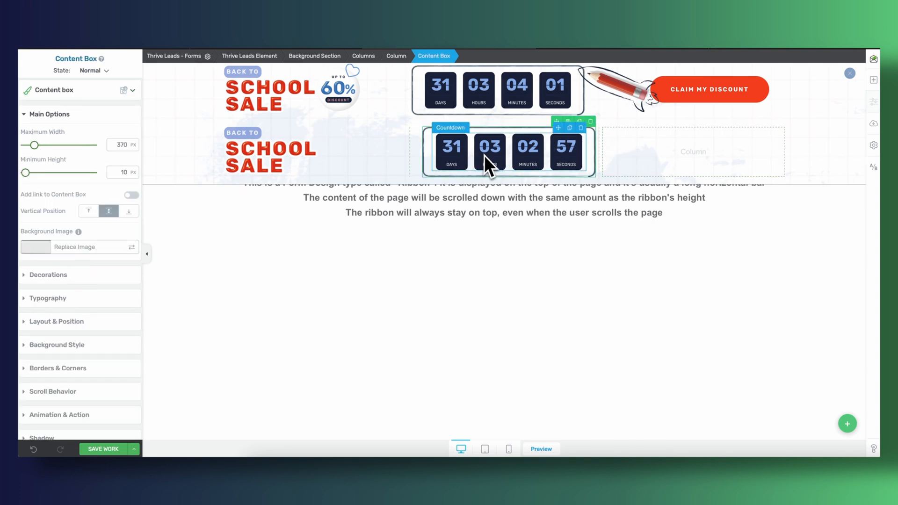
pyautogui.click(709, 90)
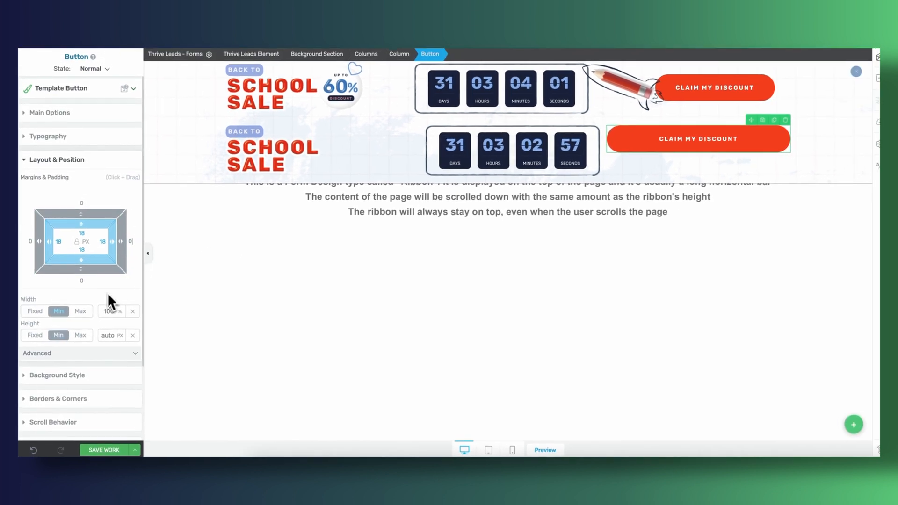
# - Reset the copied button's side margins and centre it in its column
pyautogui.click(50, 112)
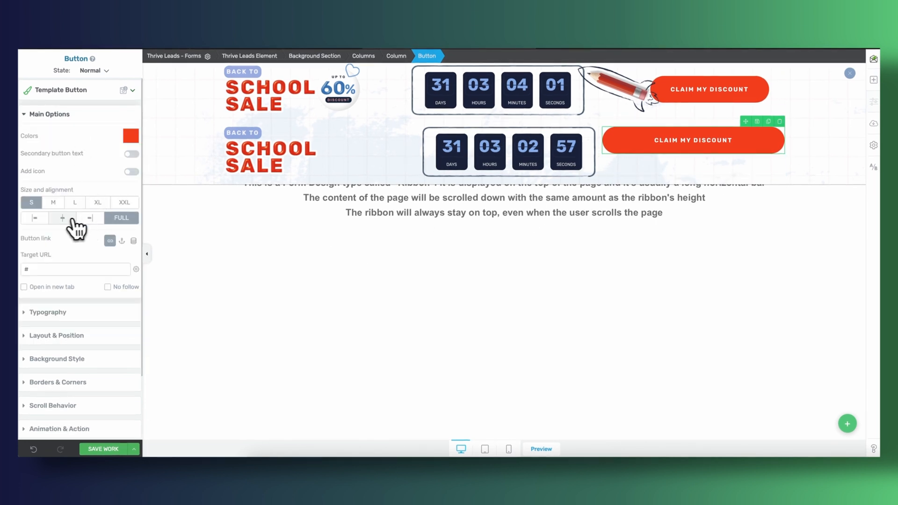
pyautogui.click(363, 56)
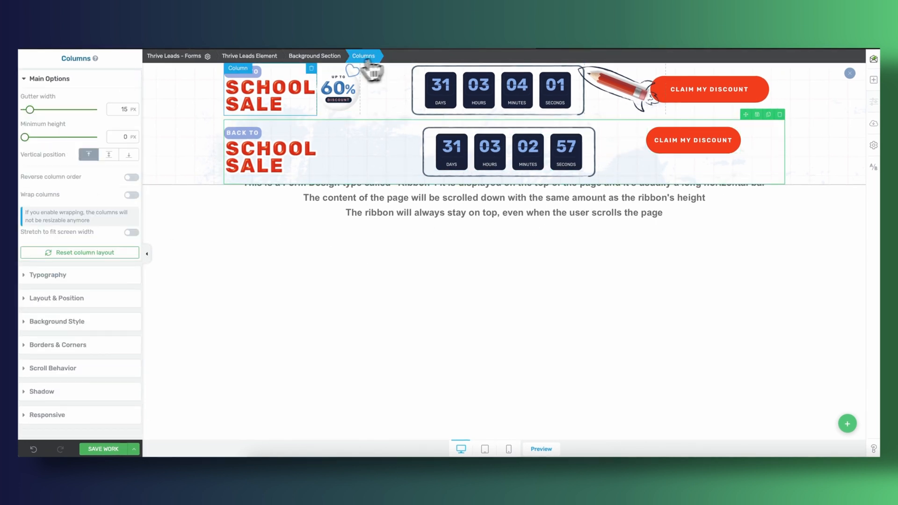
# - Set Responsive visibility so the original row shows on desktop only, new row tablet & mobile
pyautogui.click(370, 92)
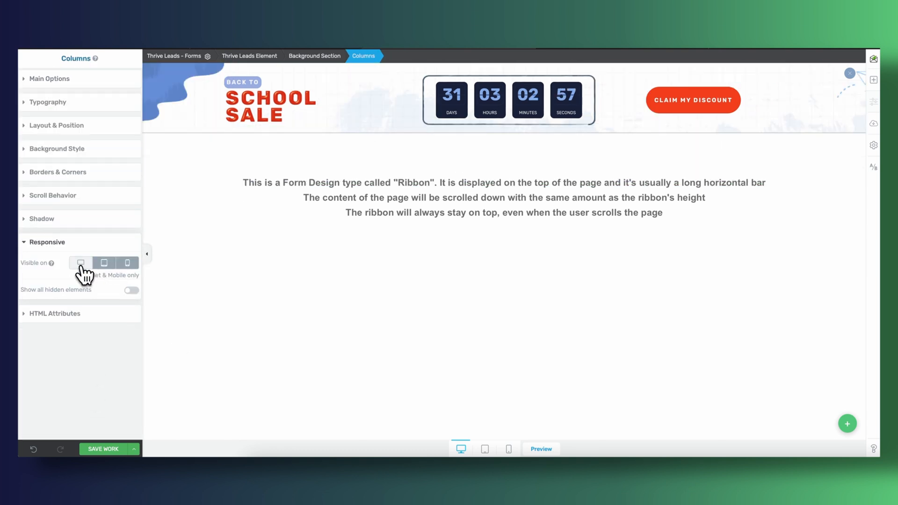
pyautogui.click(80, 263)
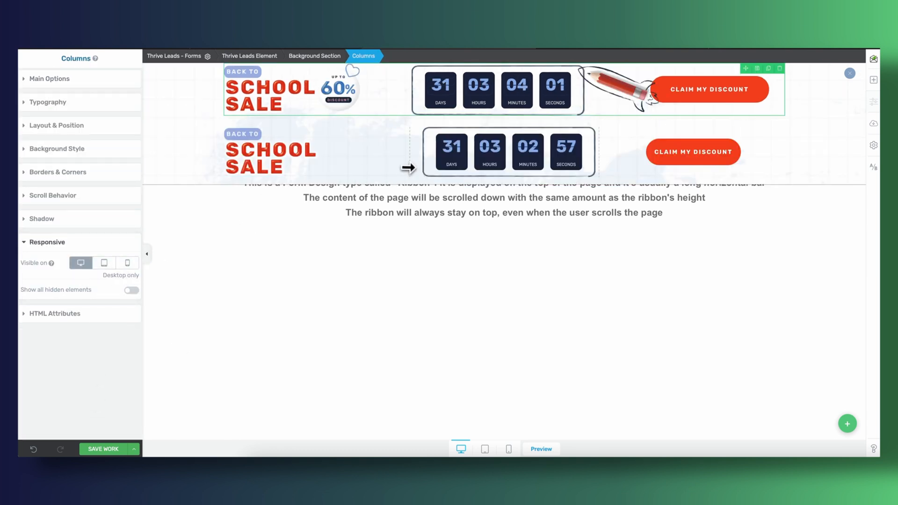
pyautogui.click(104, 263)
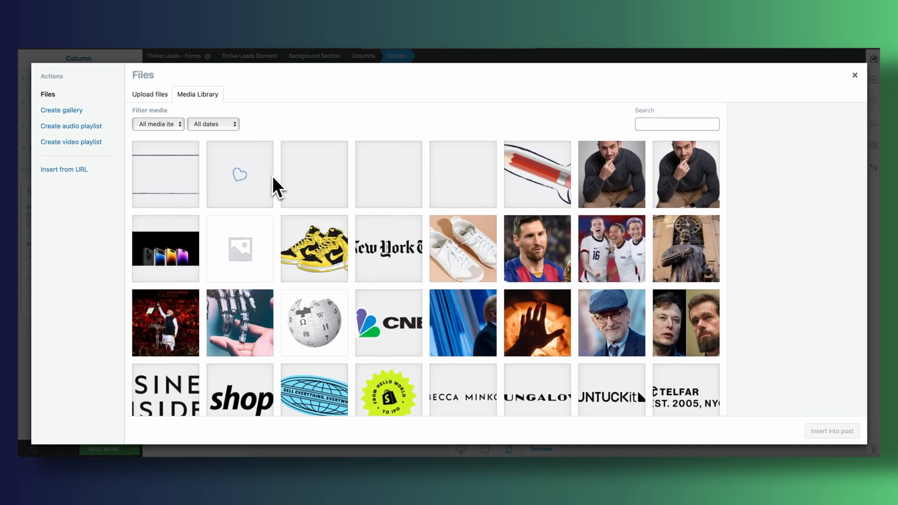
# - Add the pencil rocket image as a background layer with Contain display behind School Sale, and apply it
pyautogui.click(537, 174)
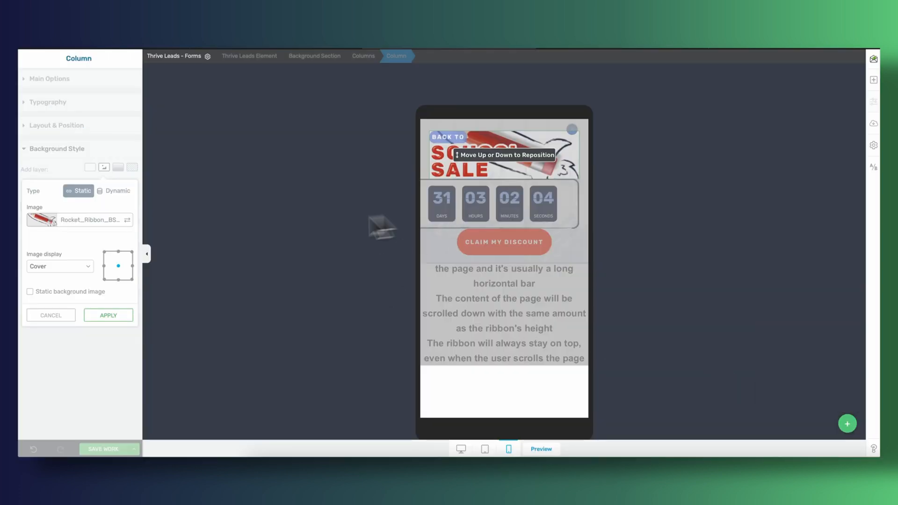
pyautogui.click(60, 266)
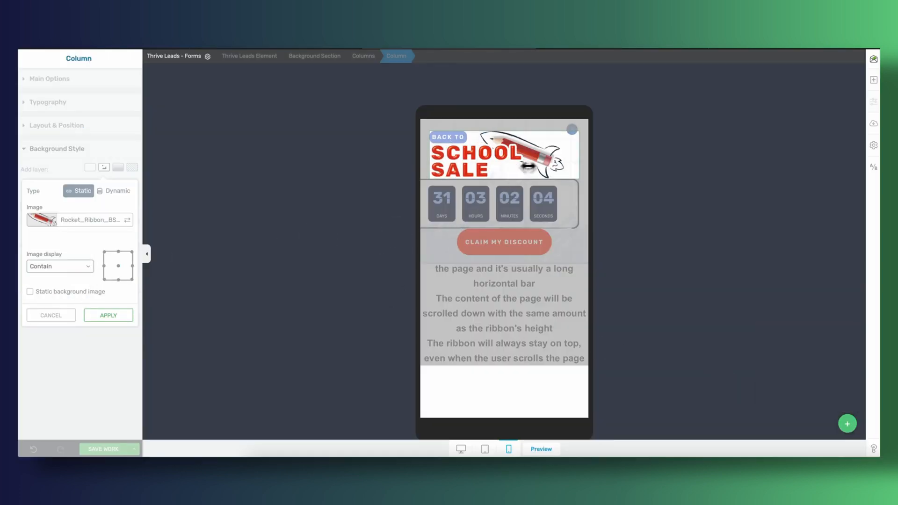
pyautogui.click(108, 315)
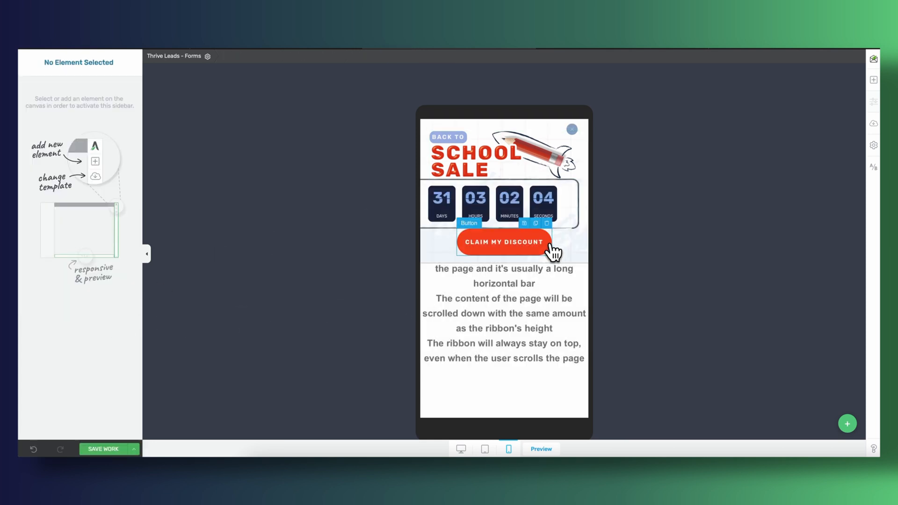
pyautogui.click(504, 242)
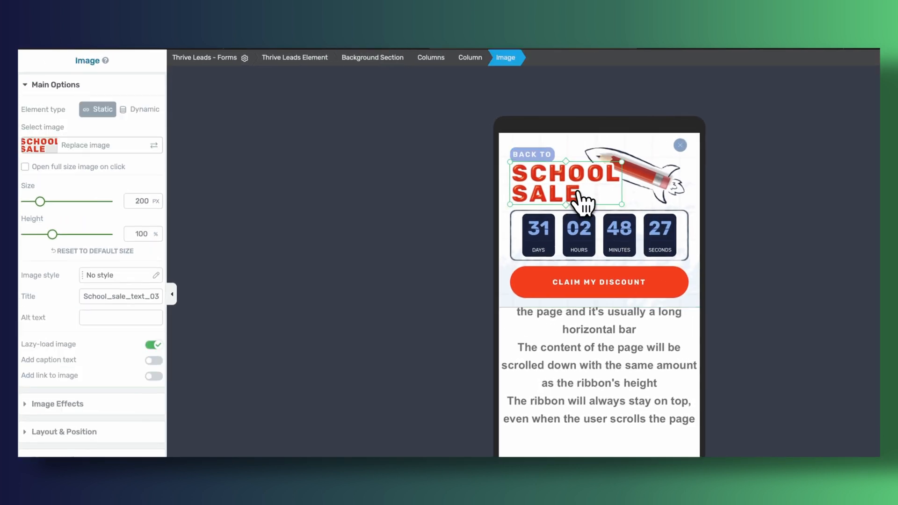
# - Shrink the School Sale image, set Back To font size to 10px and reduce the countdown tile size
pyautogui.moveTo(39, 201); pyautogui.dragTo(29, 201)
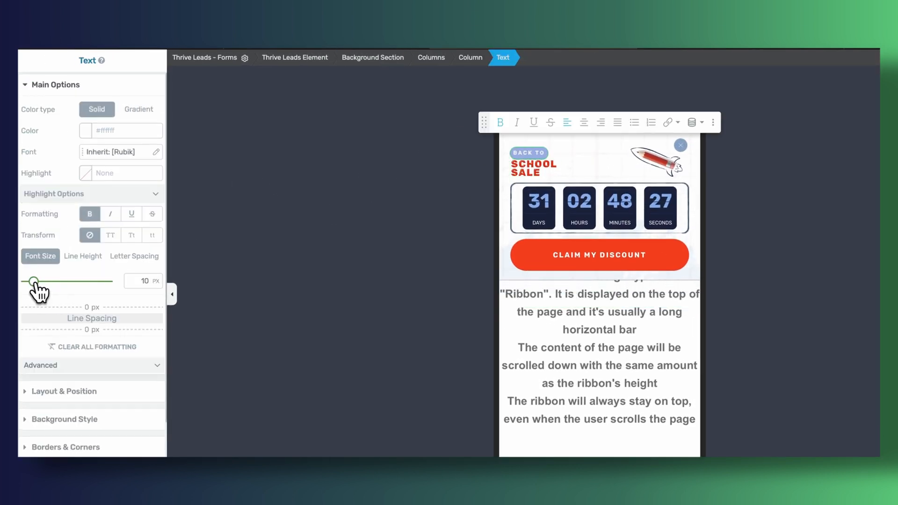
pyautogui.click(599, 205)
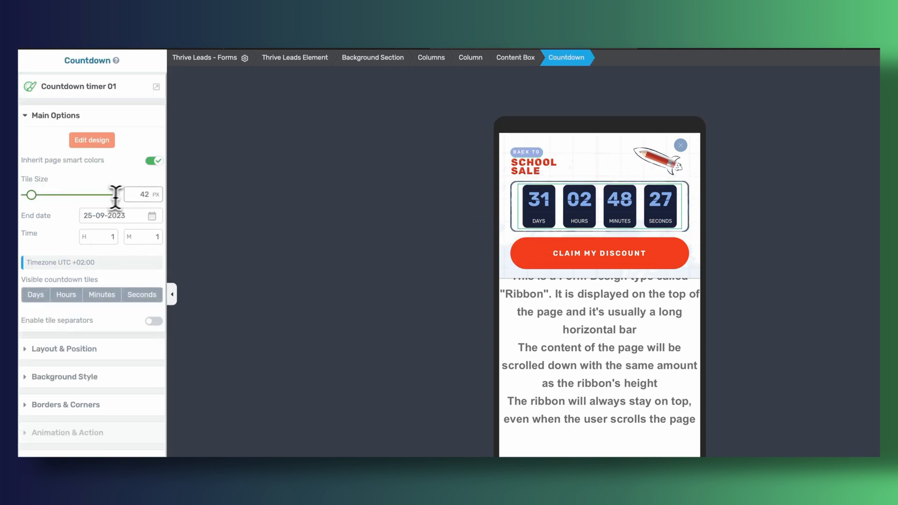
pyautogui.click(515, 58)
pyautogui.write('52')
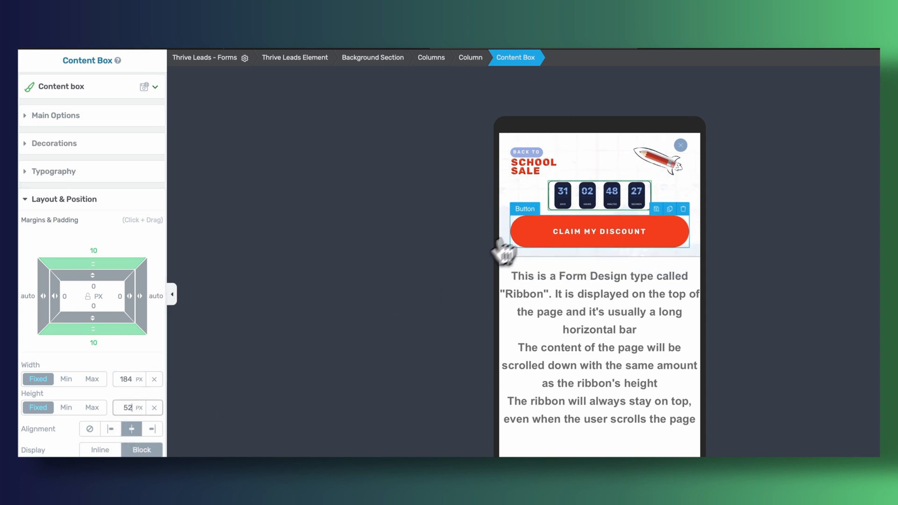
pyautogui.click(431, 58)
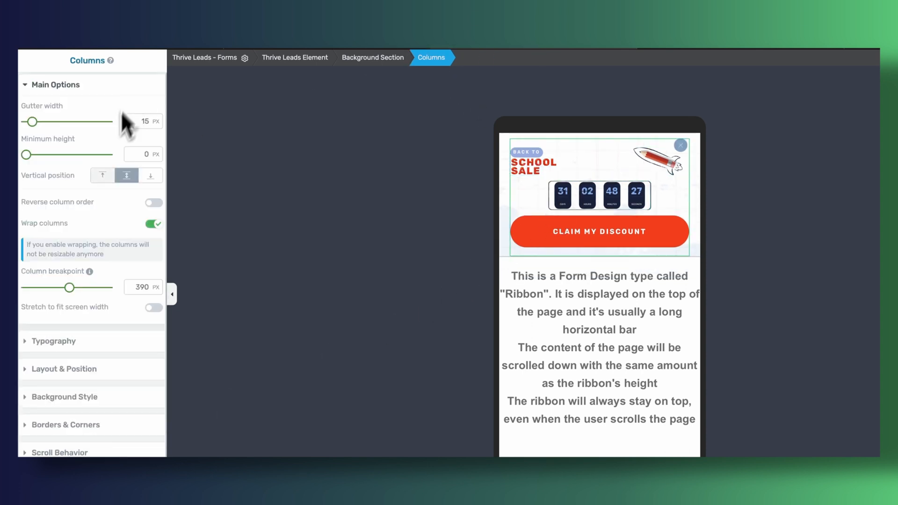
# - Adjust column stacking and size the row's rocket background image by Percentage at 20% width
pyautogui.moveTo(70, 288); pyautogui.dragTo(37, 287)
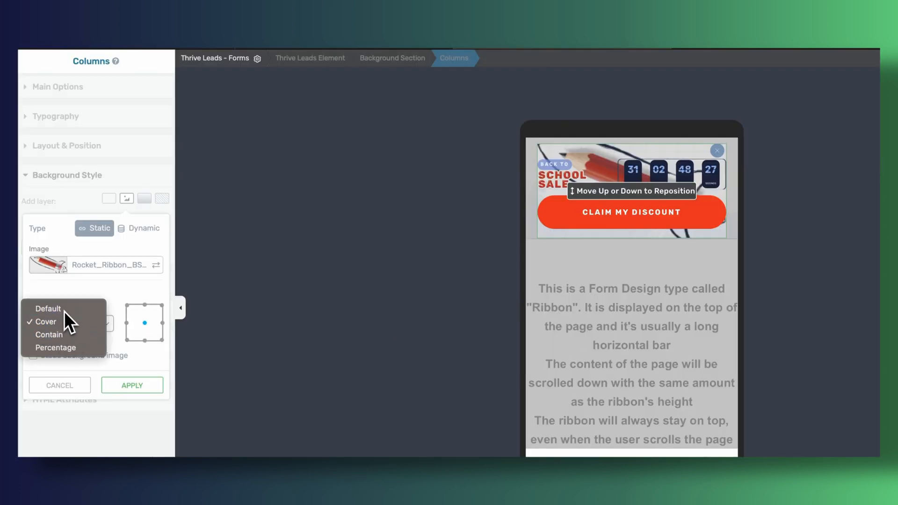
pyautogui.click(47, 309)
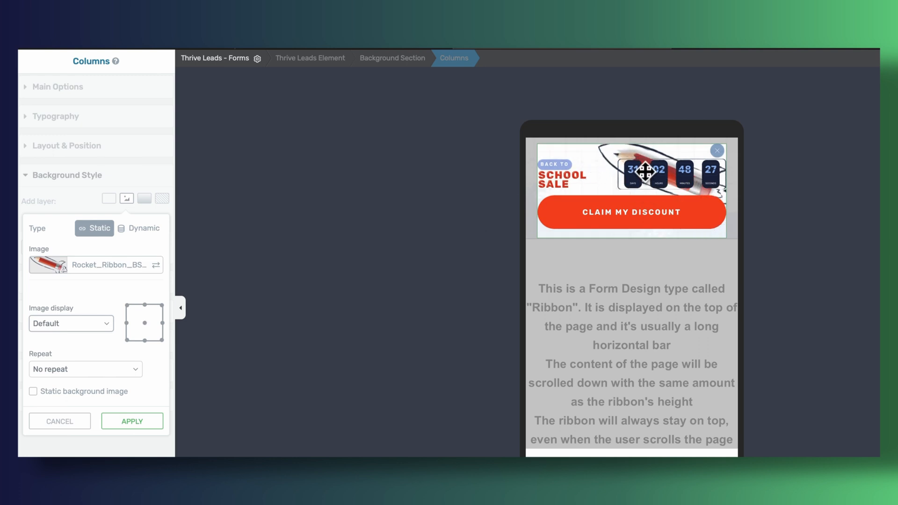
pyautogui.click(71, 323)
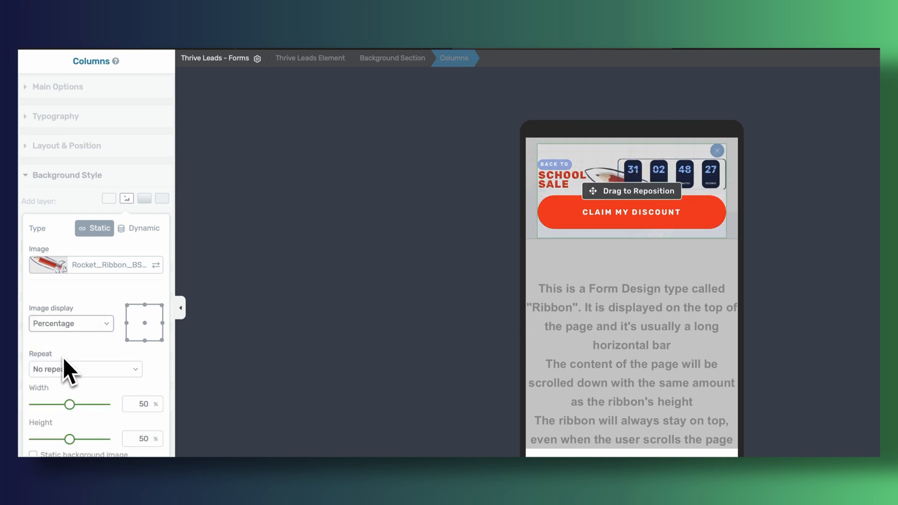
pyautogui.moveTo(70, 404); pyautogui.dragTo(47, 404)
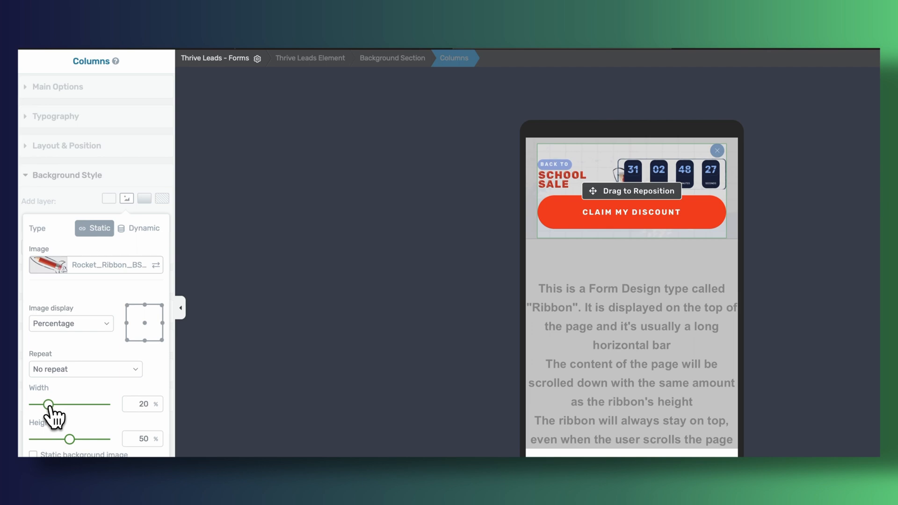